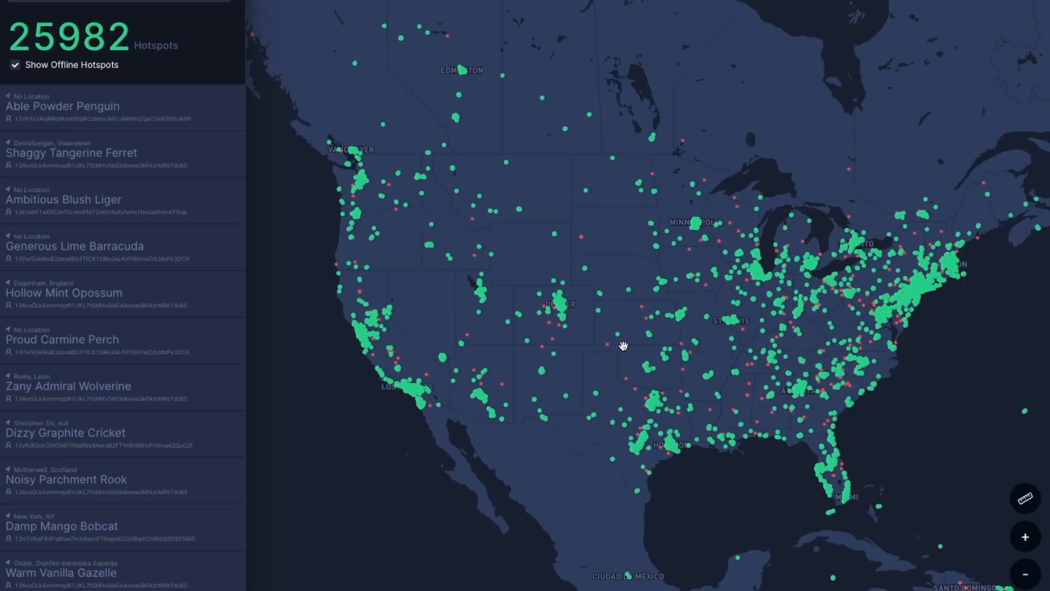
mouse_move(860, 136)
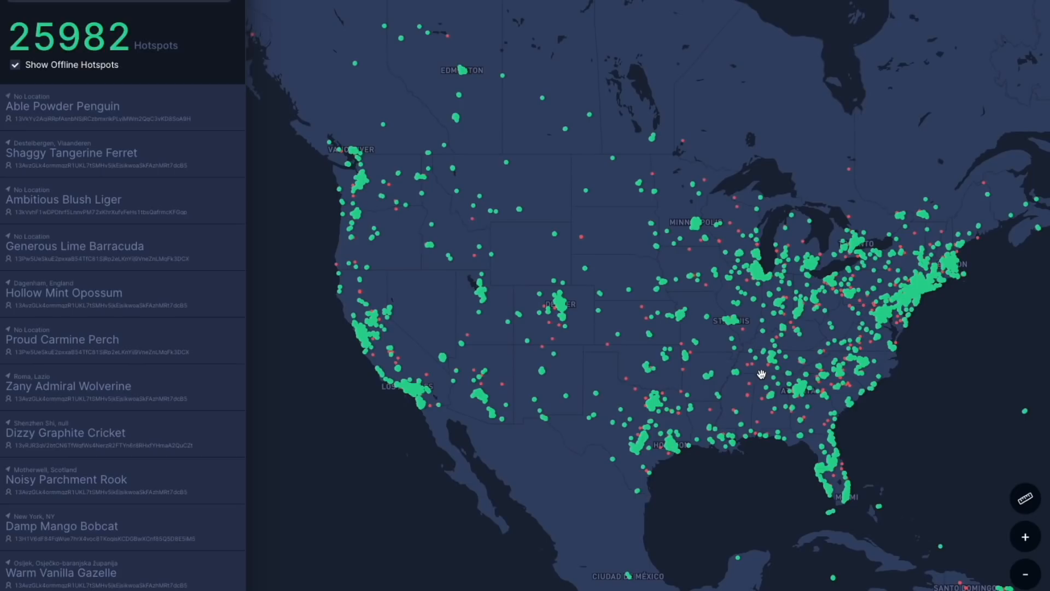
mouse_move(735, 244)
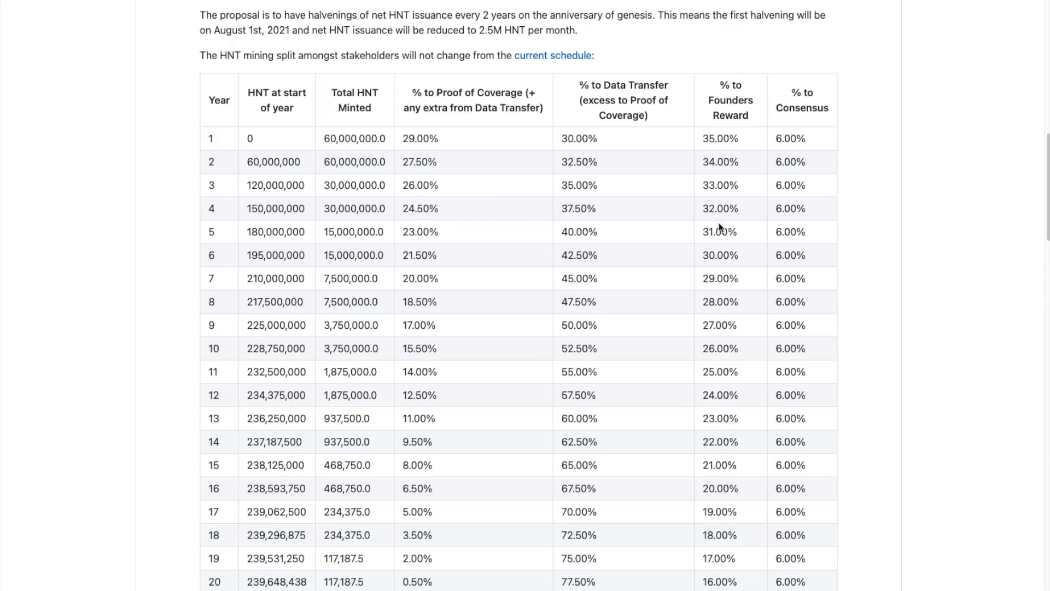
mouse_move(721, 175)
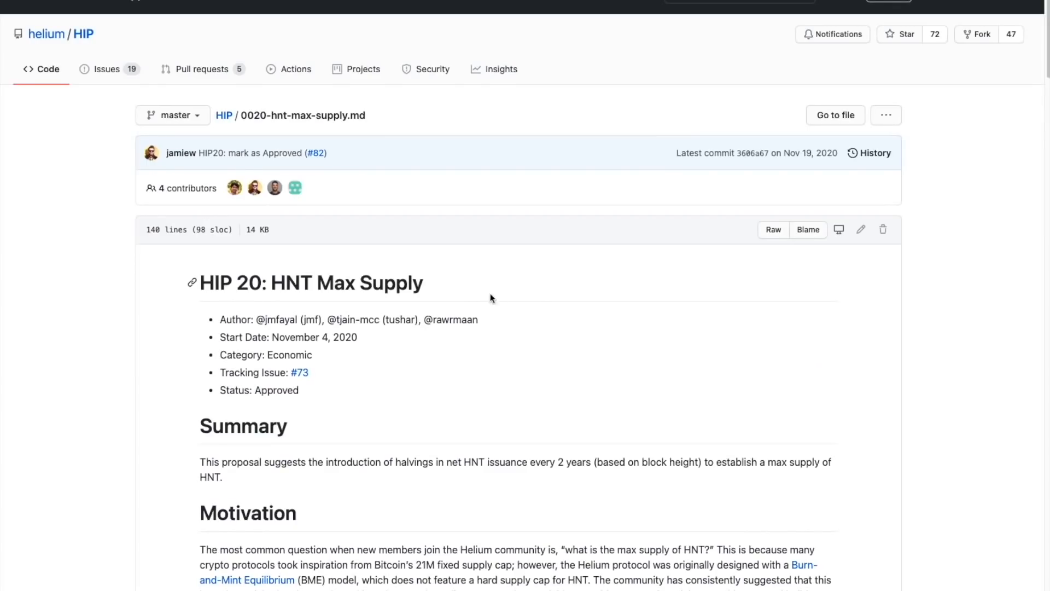
scroll("down", 3)
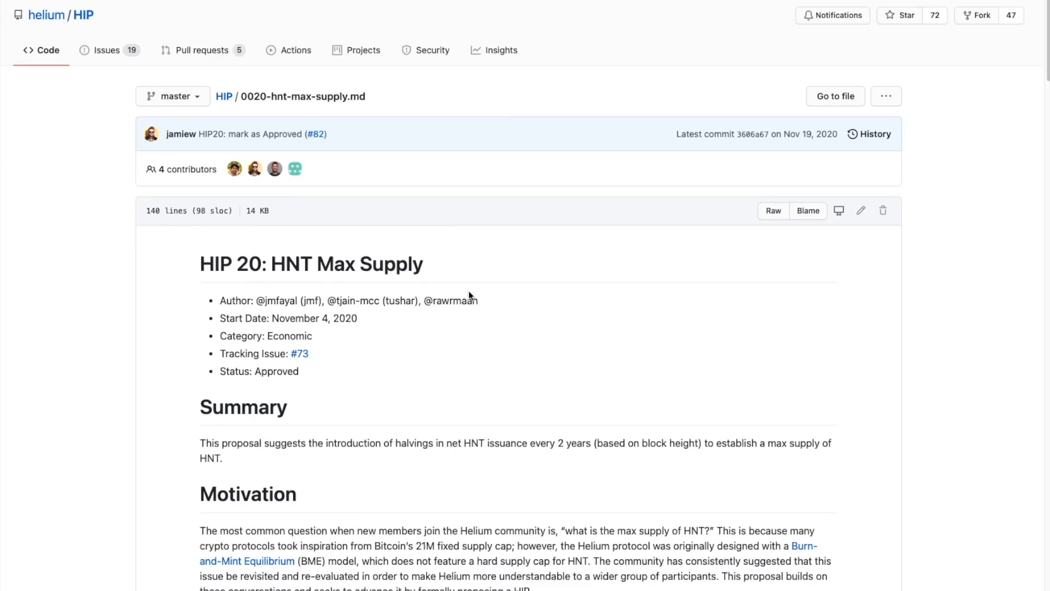
scroll("down", 3)
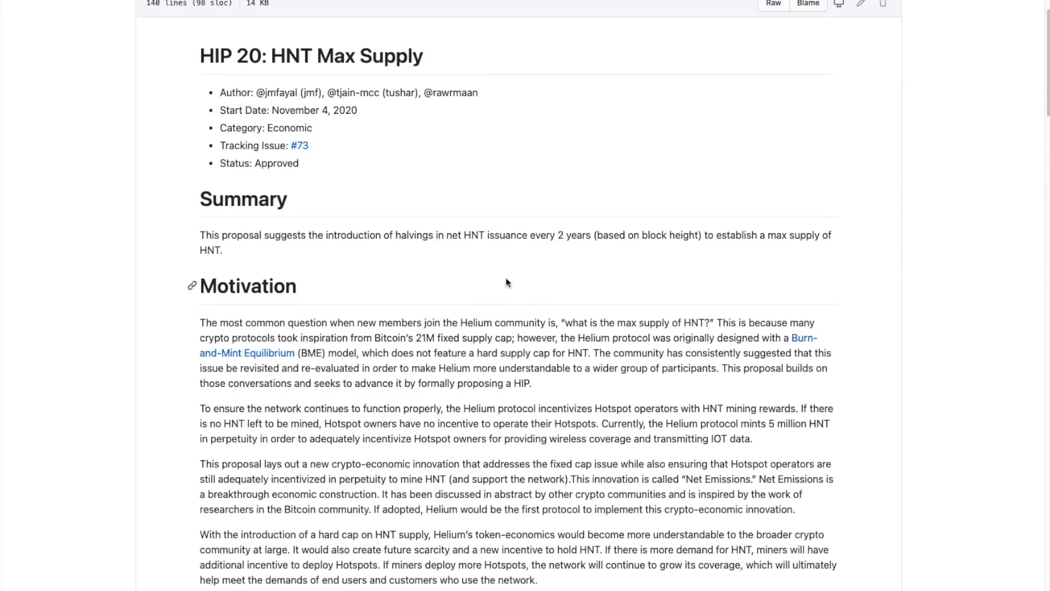
scroll("down", 3)
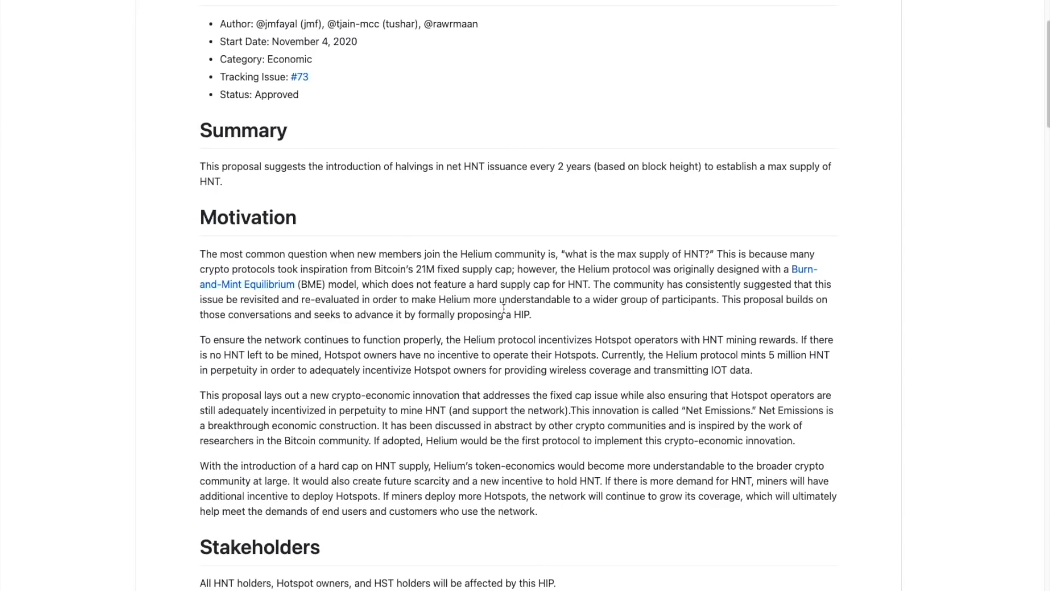
scroll("down", 3)
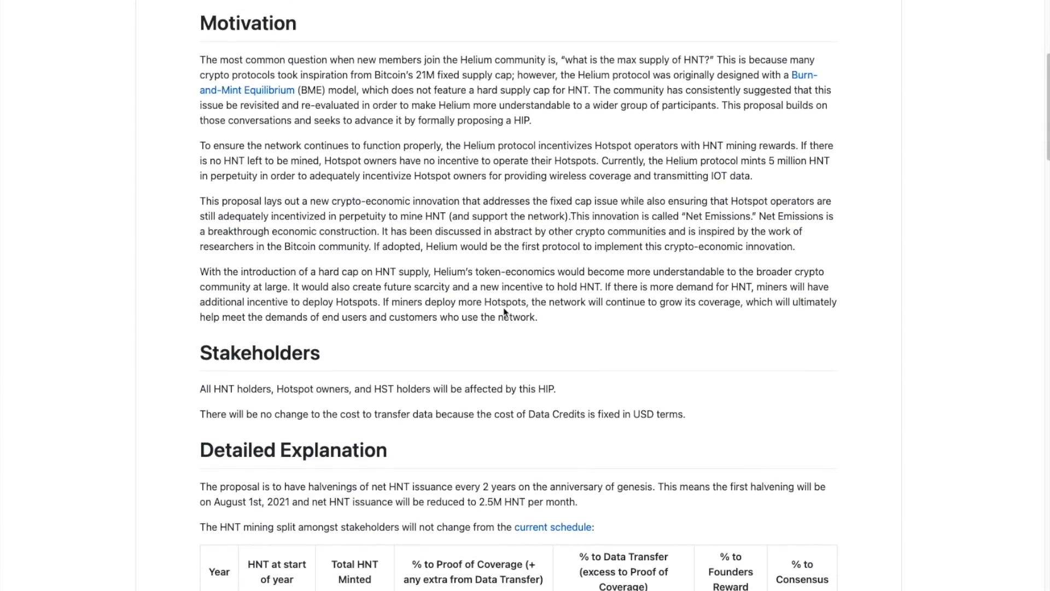
mouse_move(309, 215)
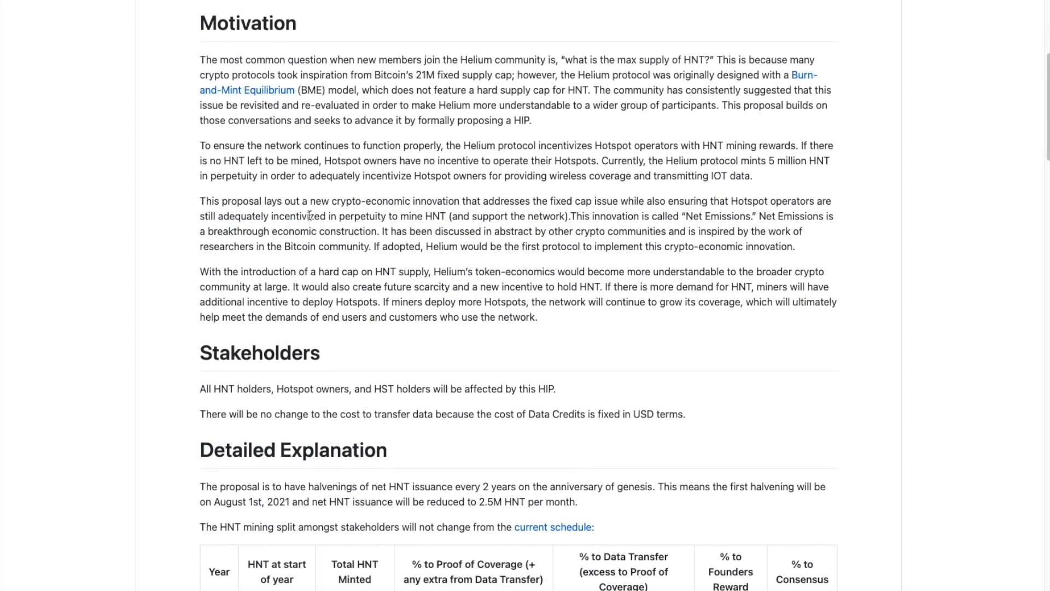
scroll("up", 3)
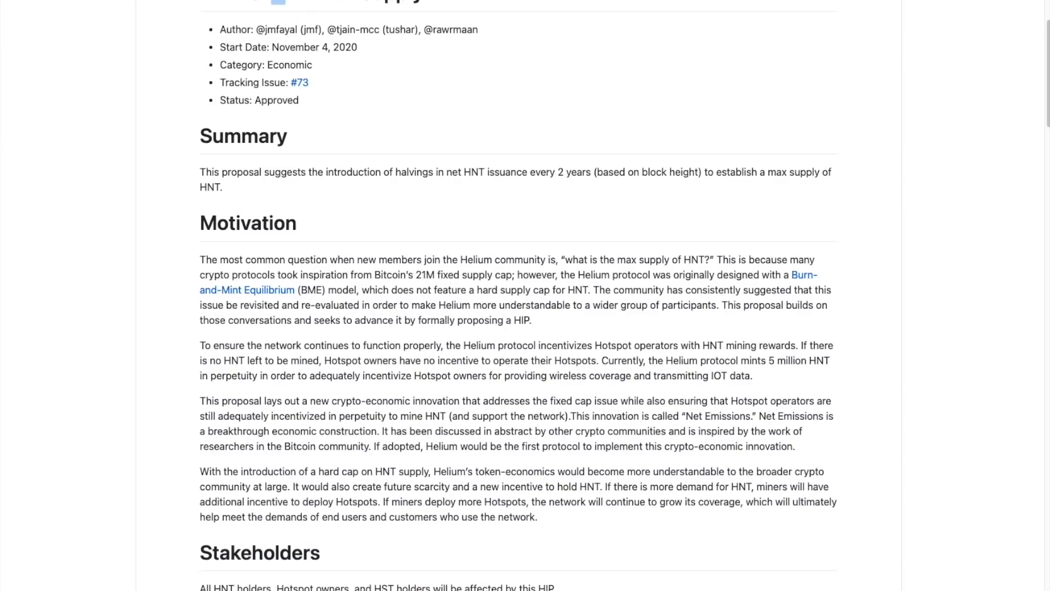
mouse_move(483, 34)
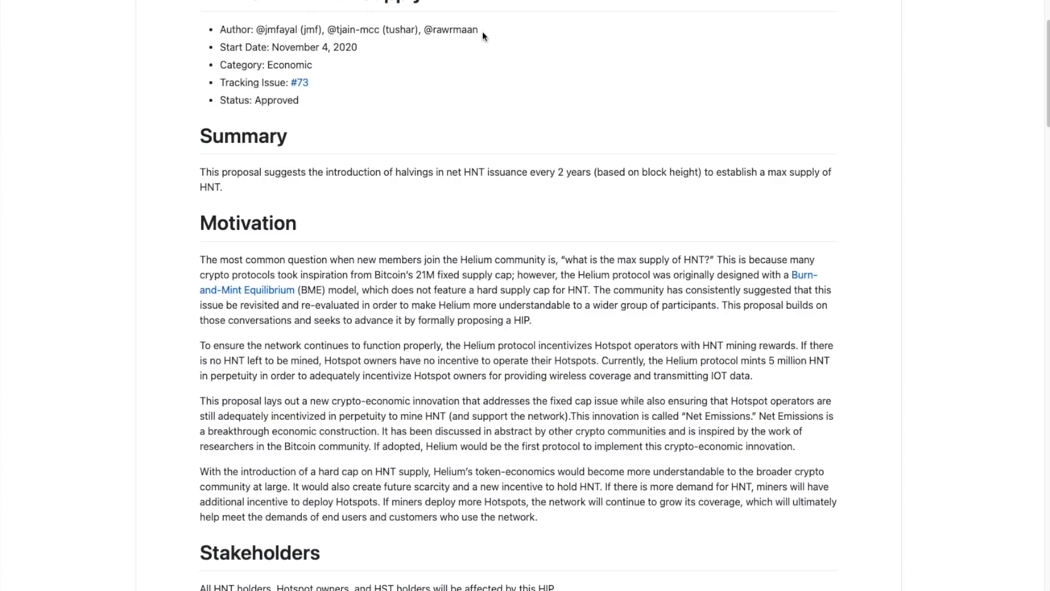
mouse_move(551, 247)
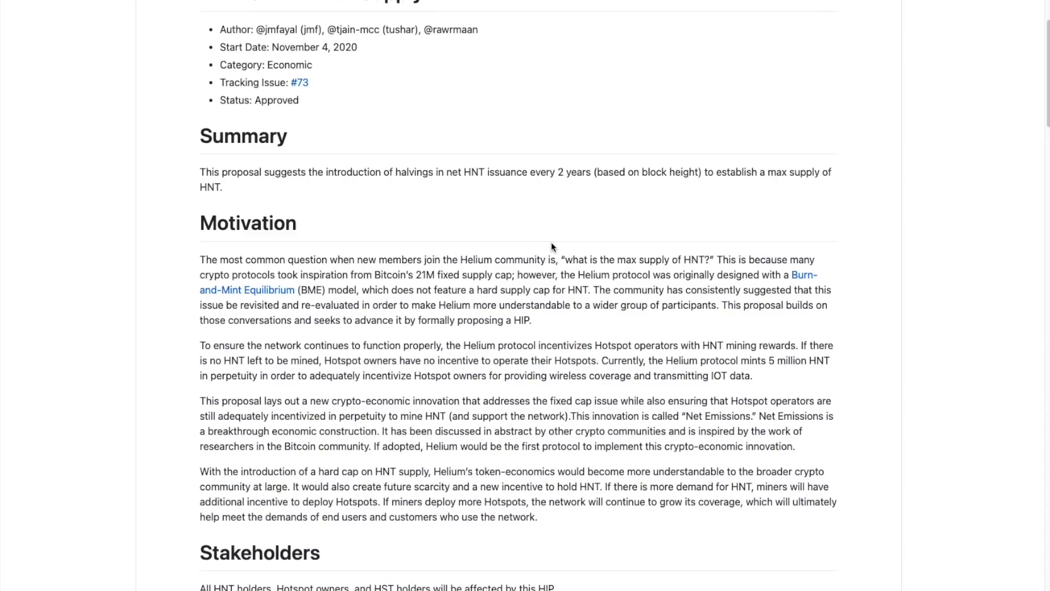
scroll("down", 3)
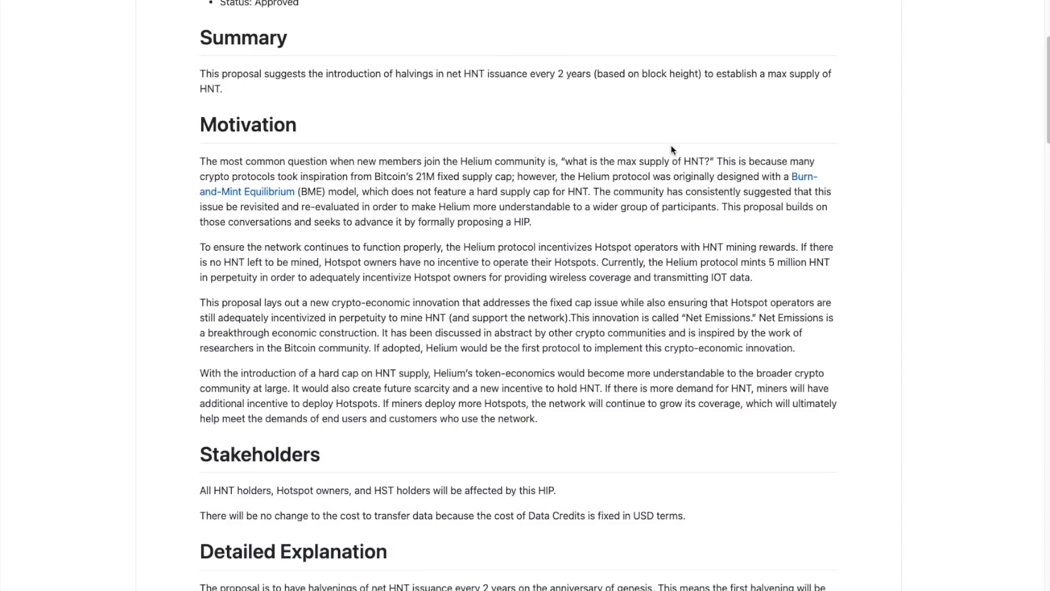
mouse_move(679, 234)
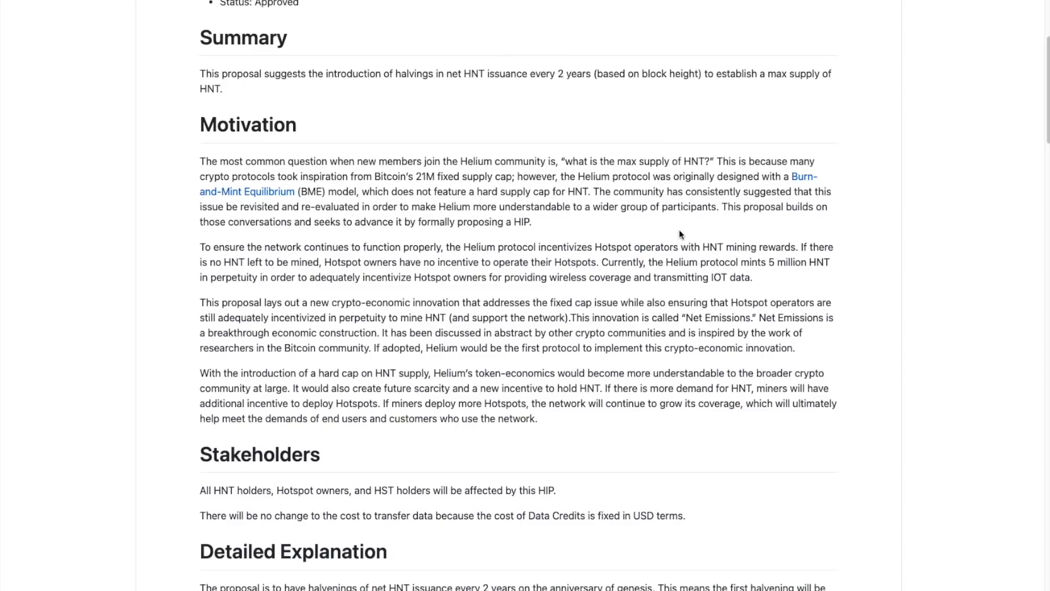
scroll("down", 3)
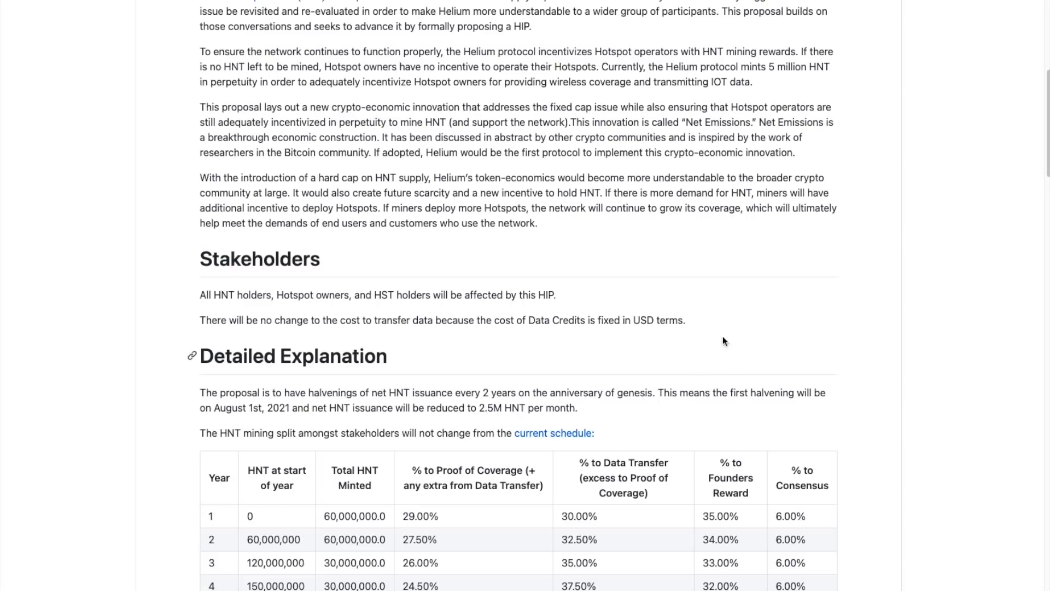
mouse_move(774, 297)
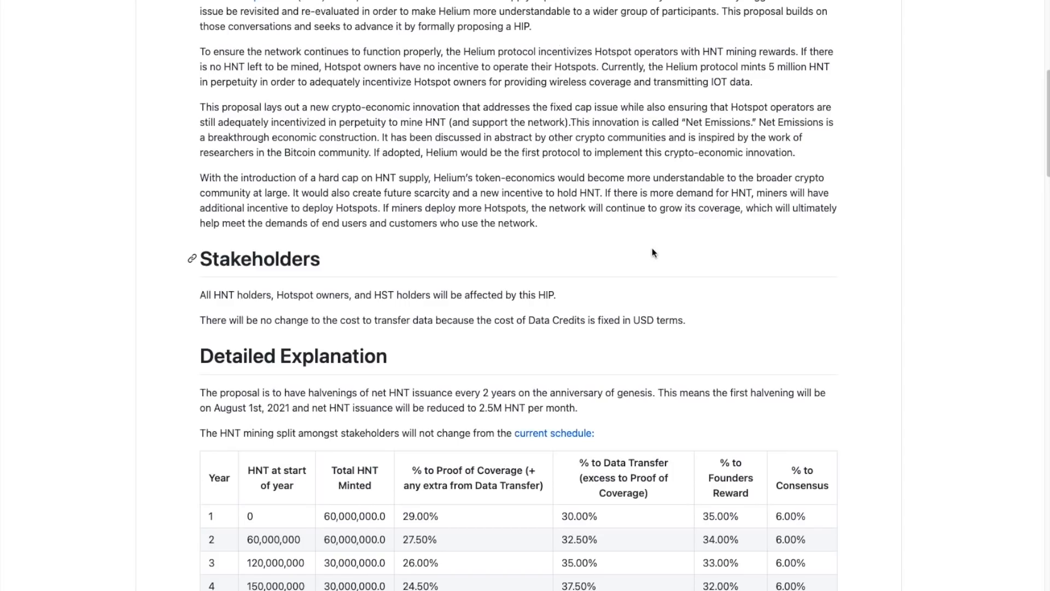
scroll("down", 3)
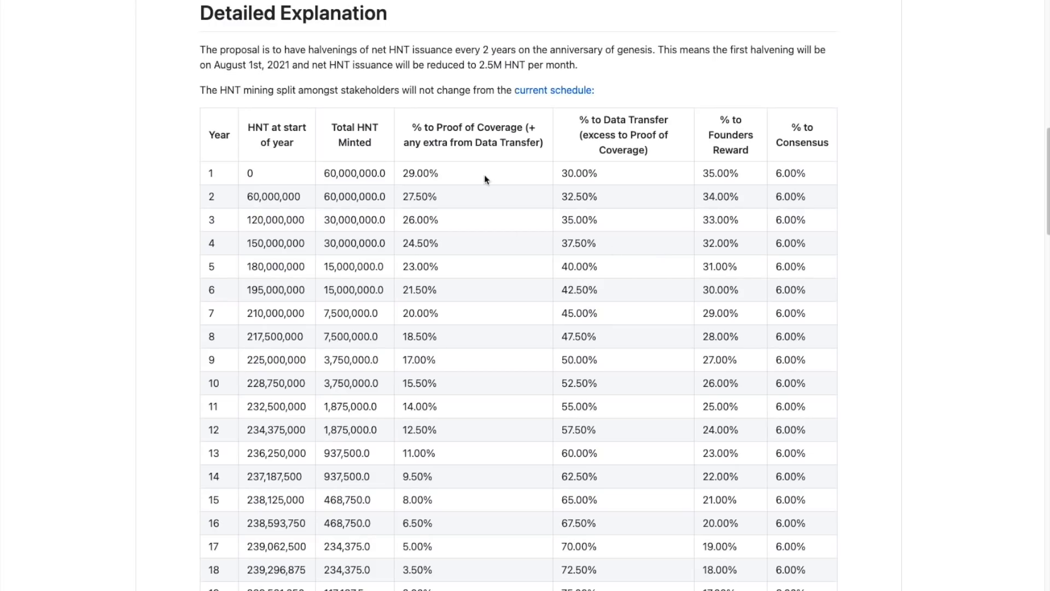
mouse_move(396, 273)
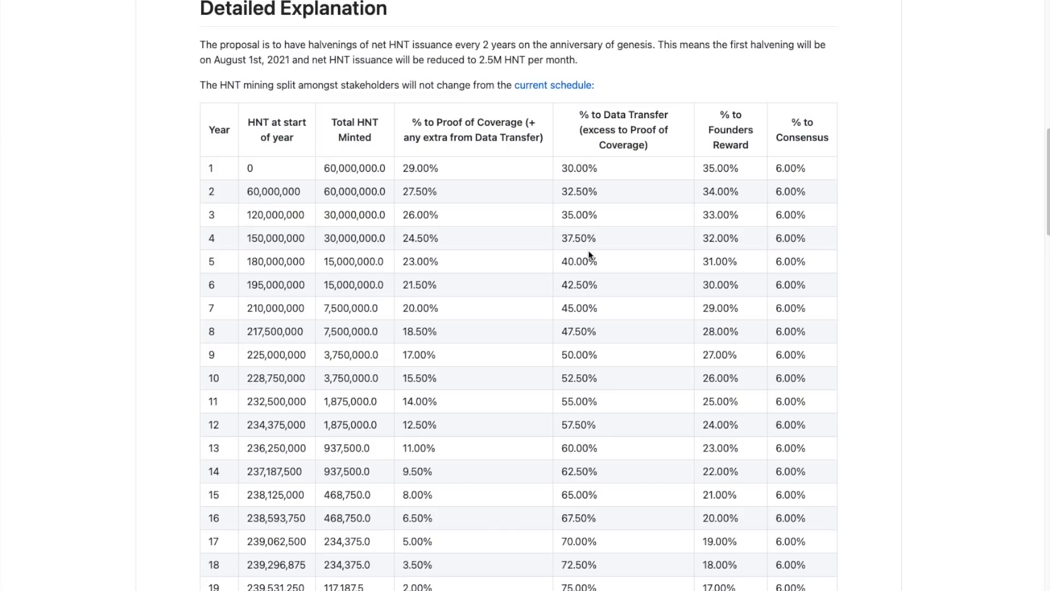
mouse_move(511, 224)
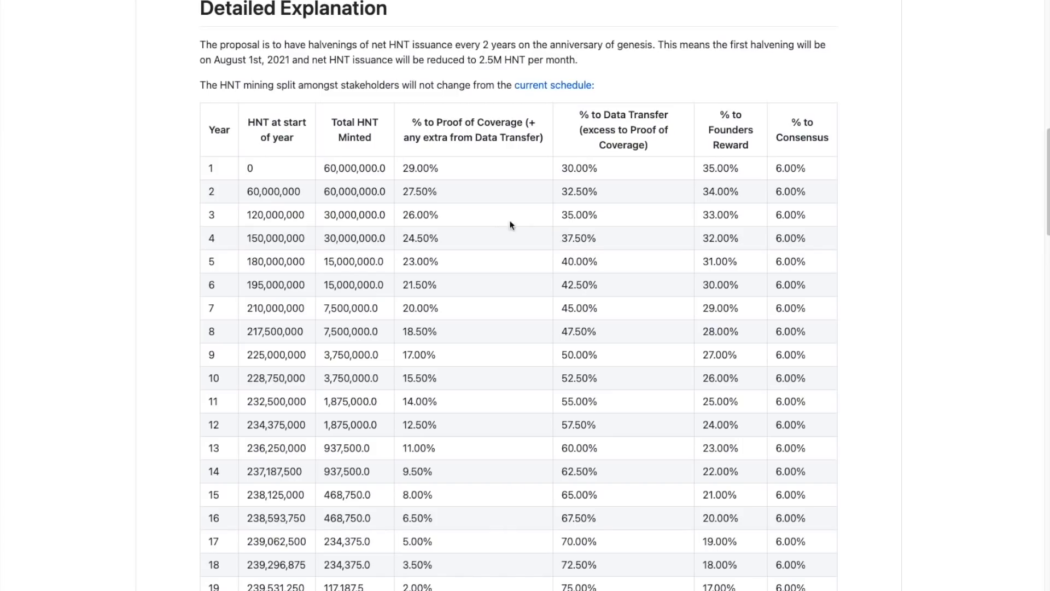
left_click_drag(482, 44, 637, 44)
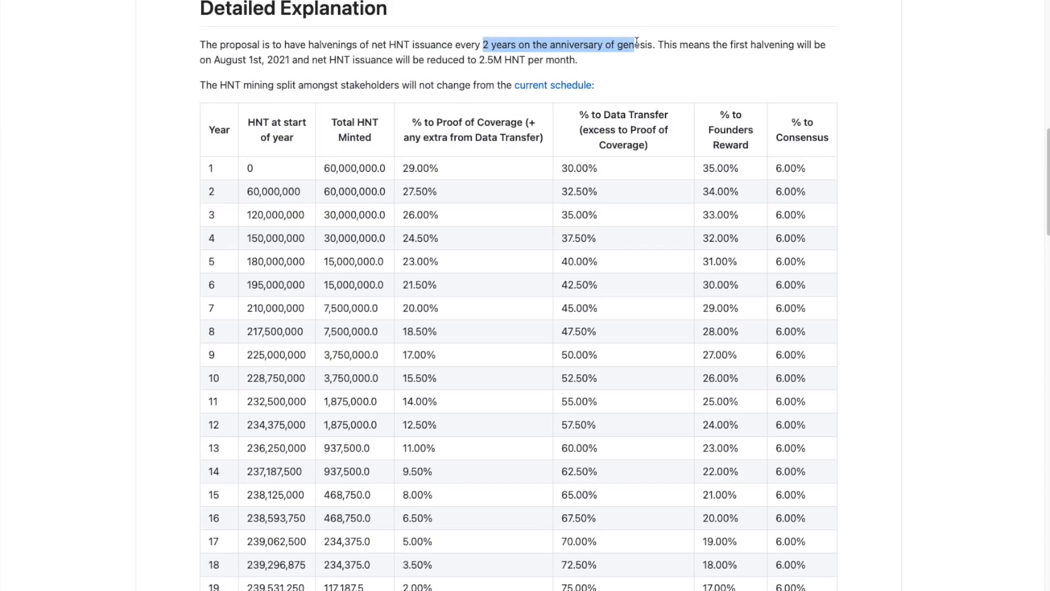
left_click(662, 82)
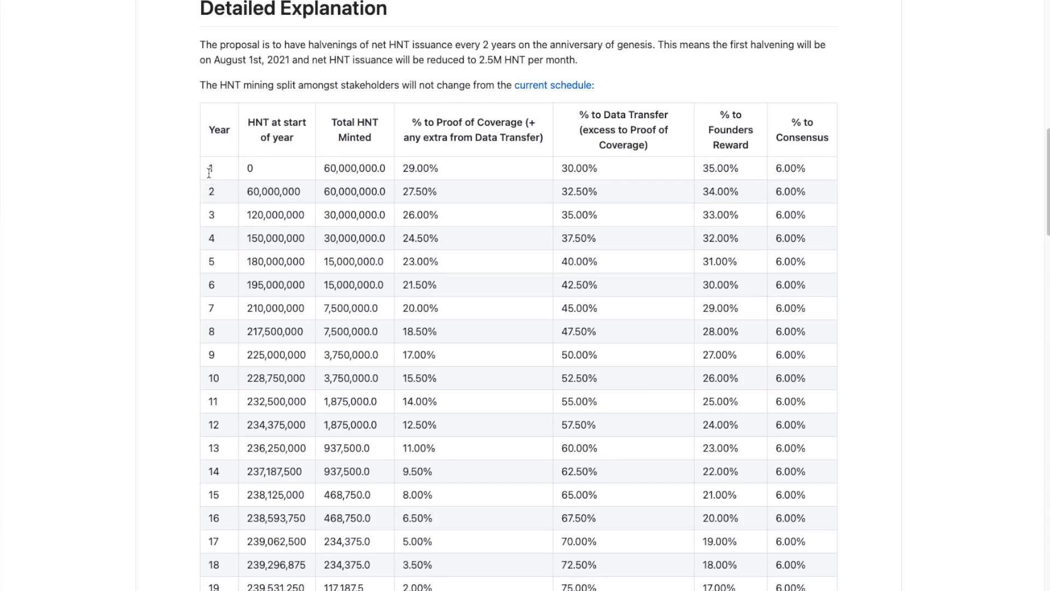
double_click(249, 169)
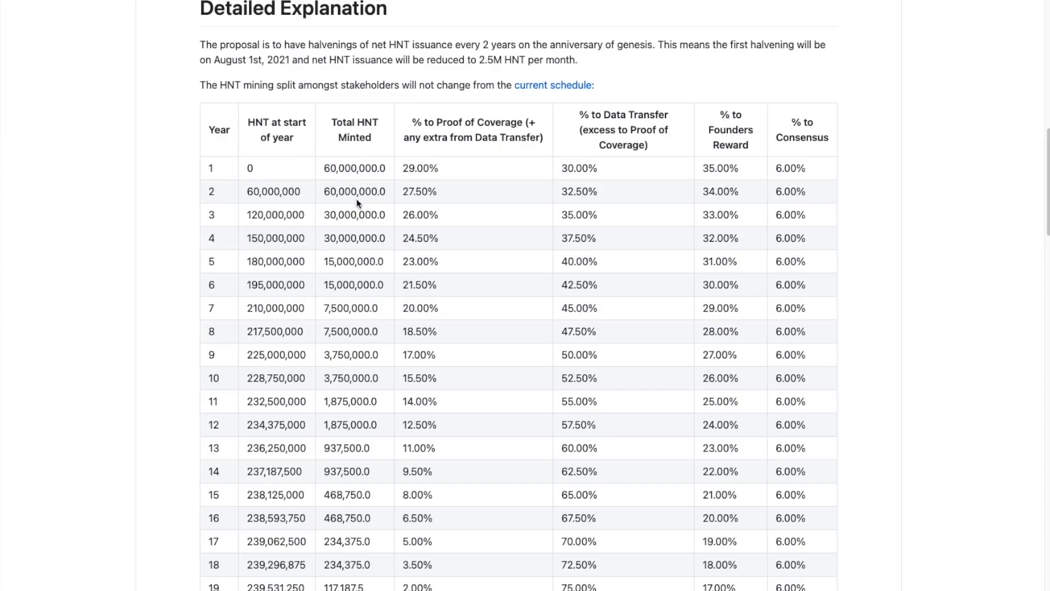
double_click(354, 190)
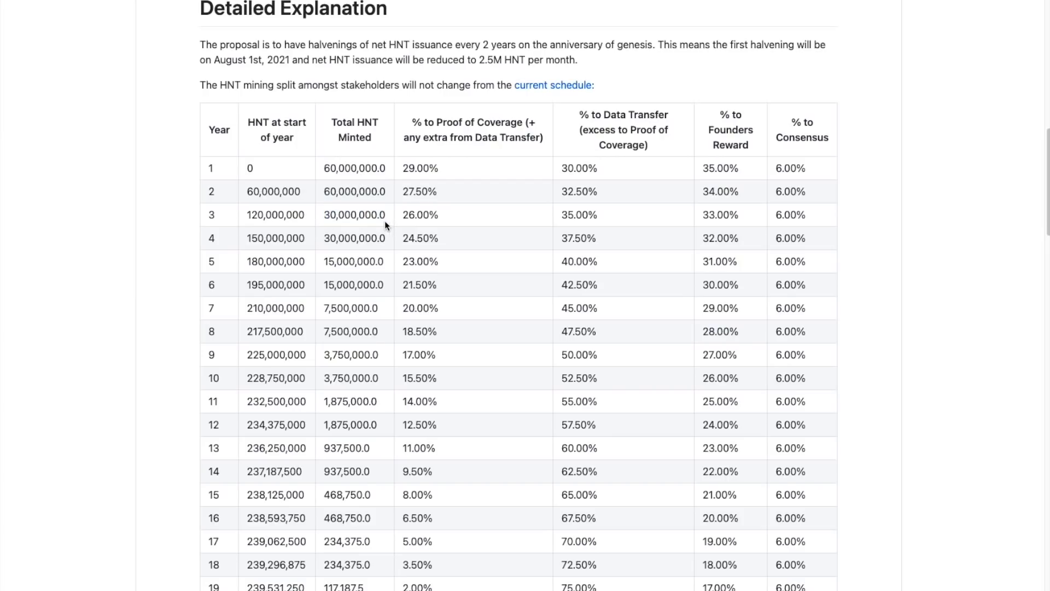
mouse_move(275, 240)
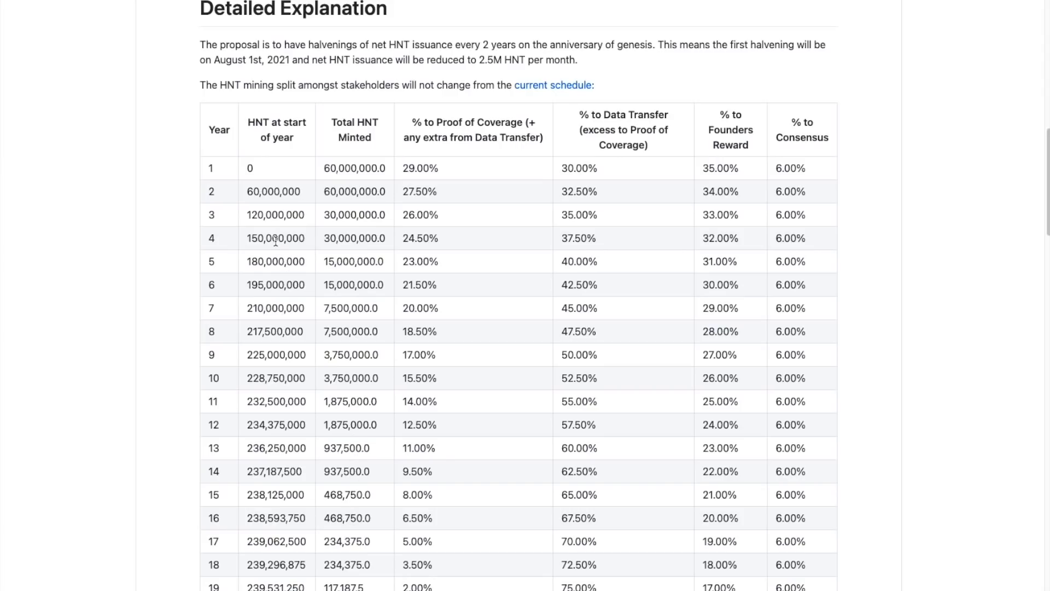
scroll("down", 3)
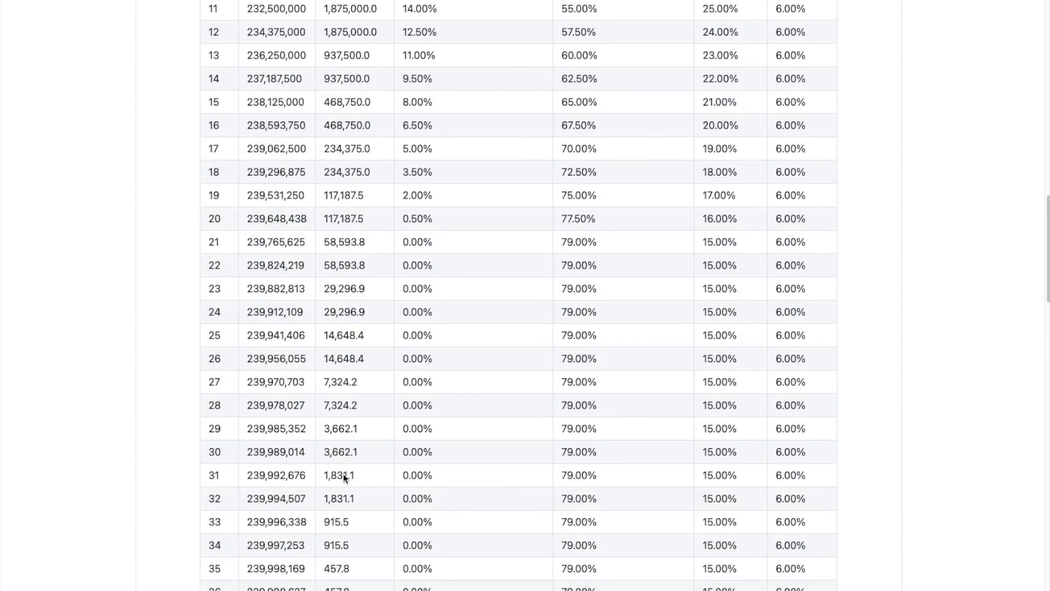
scroll("down", 3)
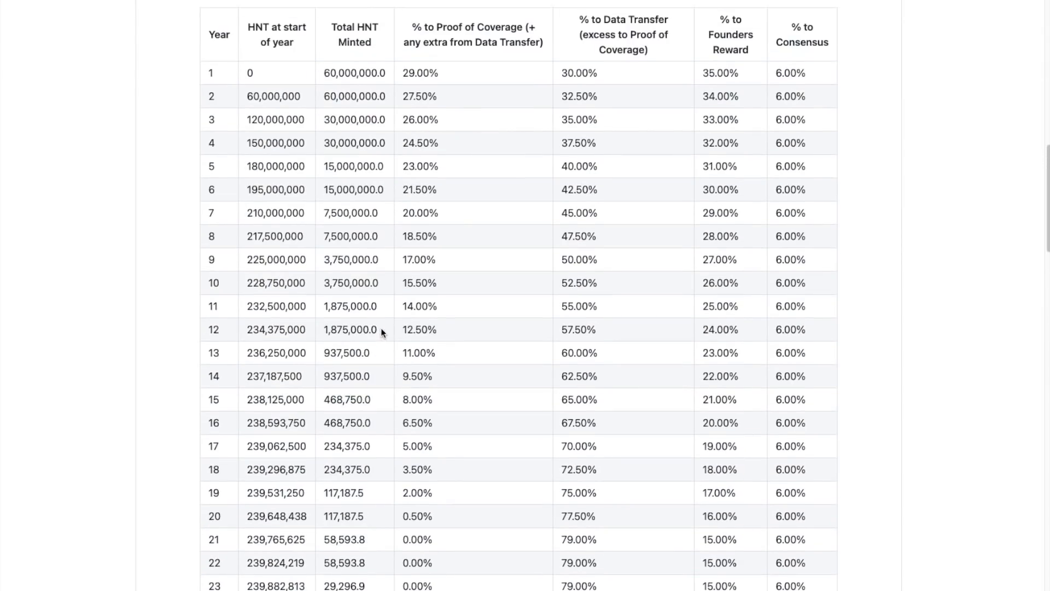
scroll("down", 3)
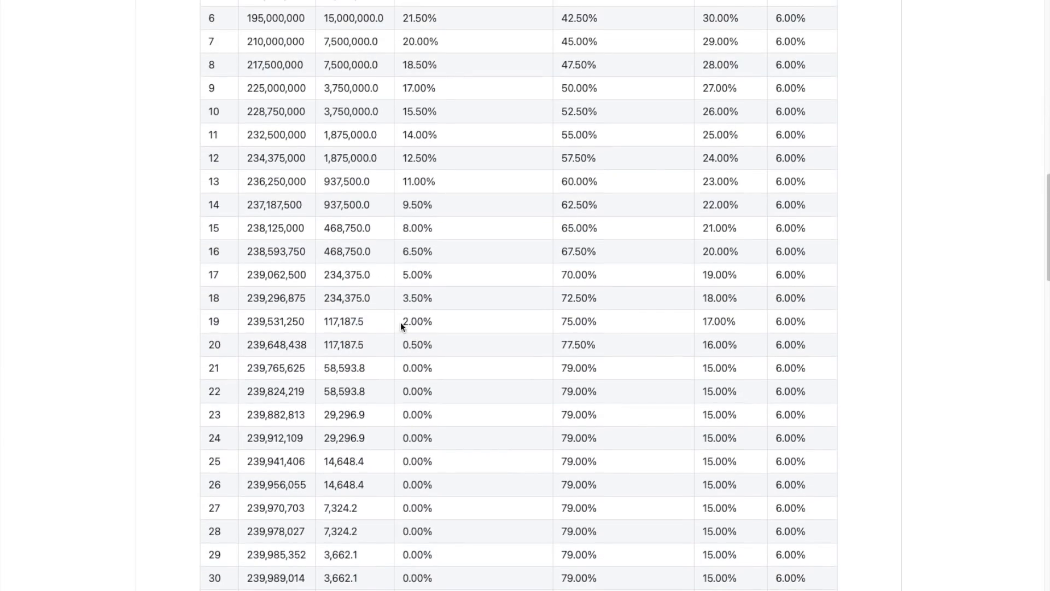
scroll("up", 3)
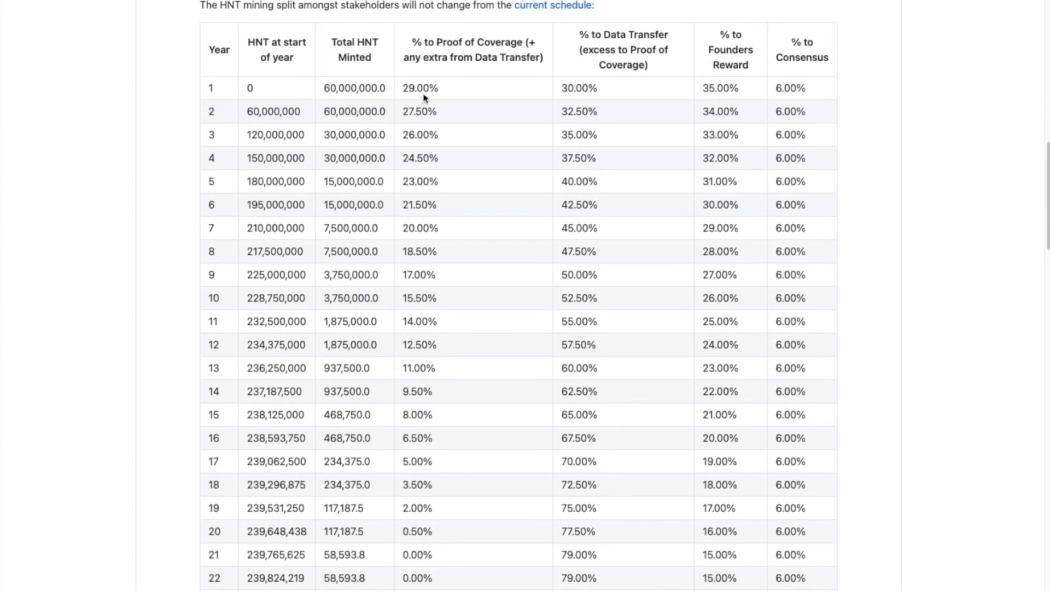
double_click(355, 87)
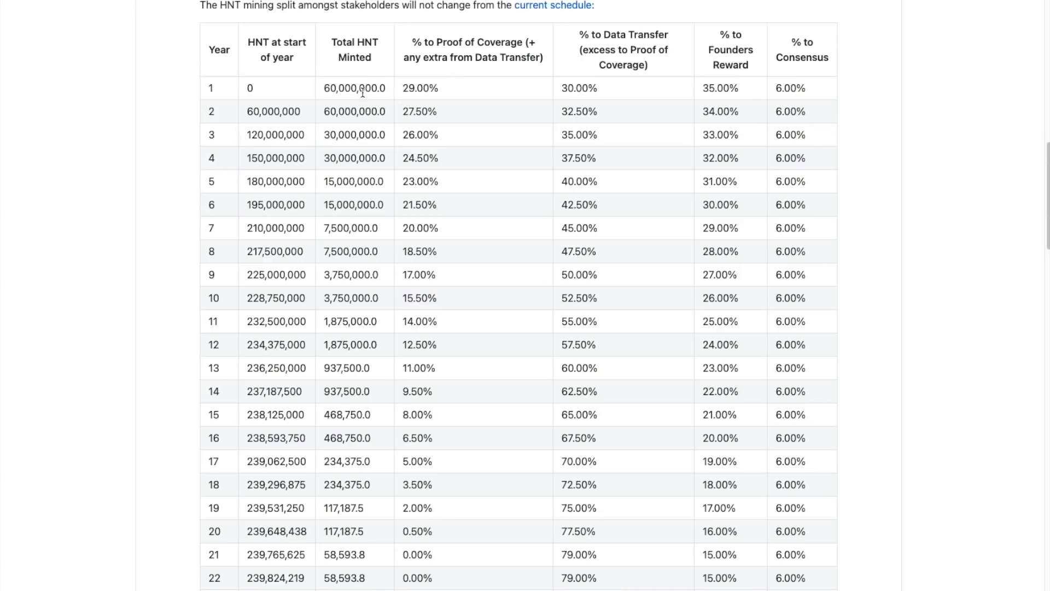
left_click_drag(410, 41, 586, 48)
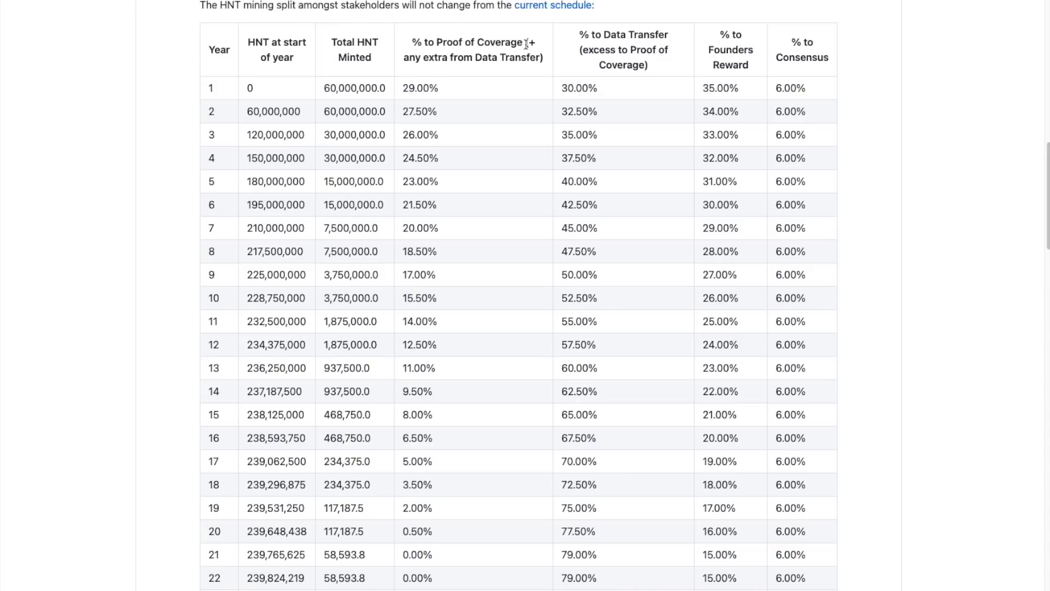
mouse_move(478, 69)
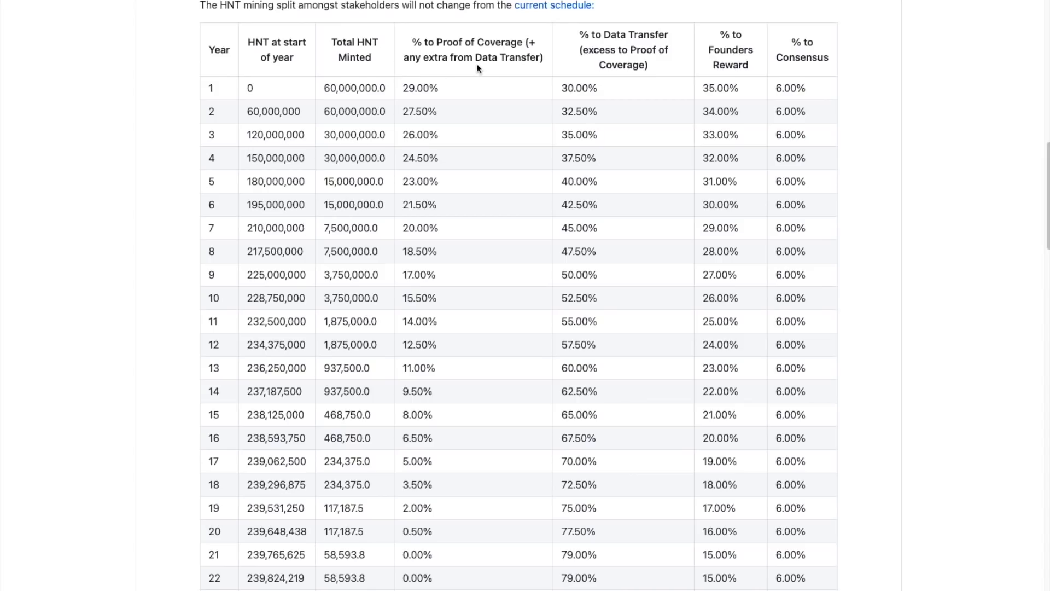
mouse_move(439, 93)
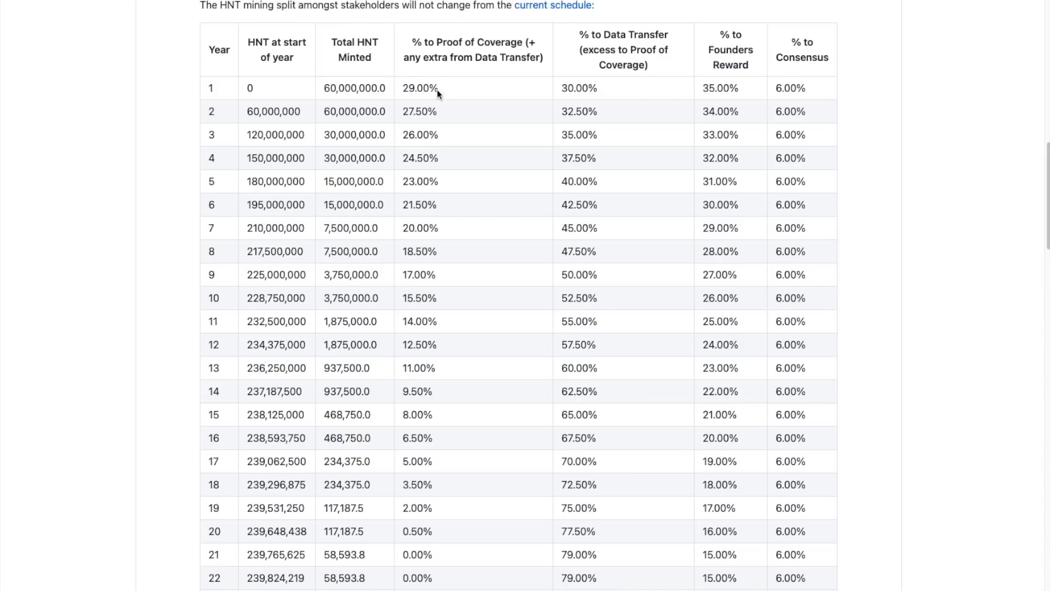
mouse_move(450, 88)
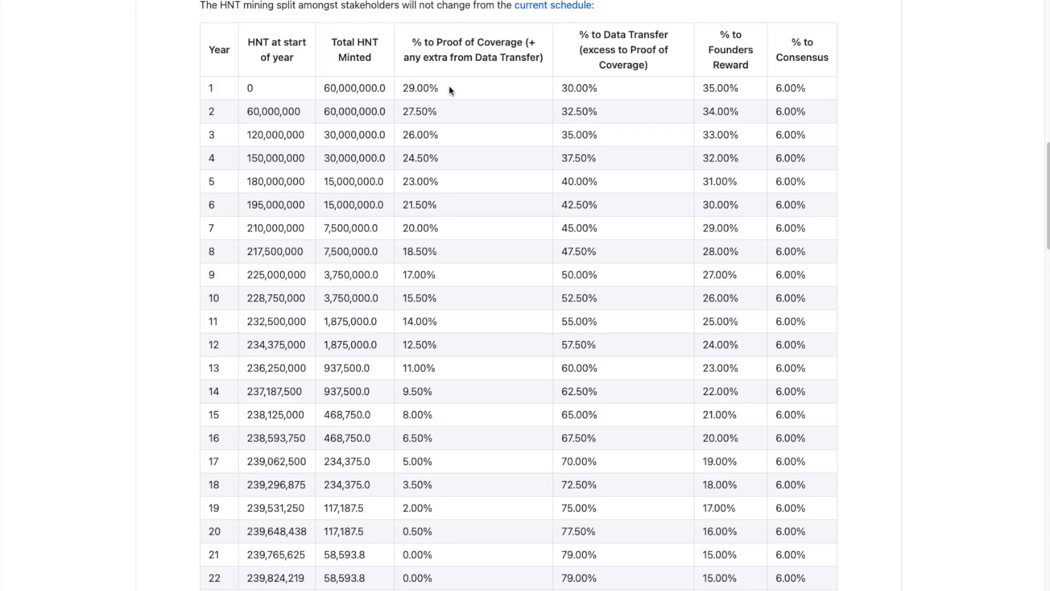
mouse_move(413, 429)
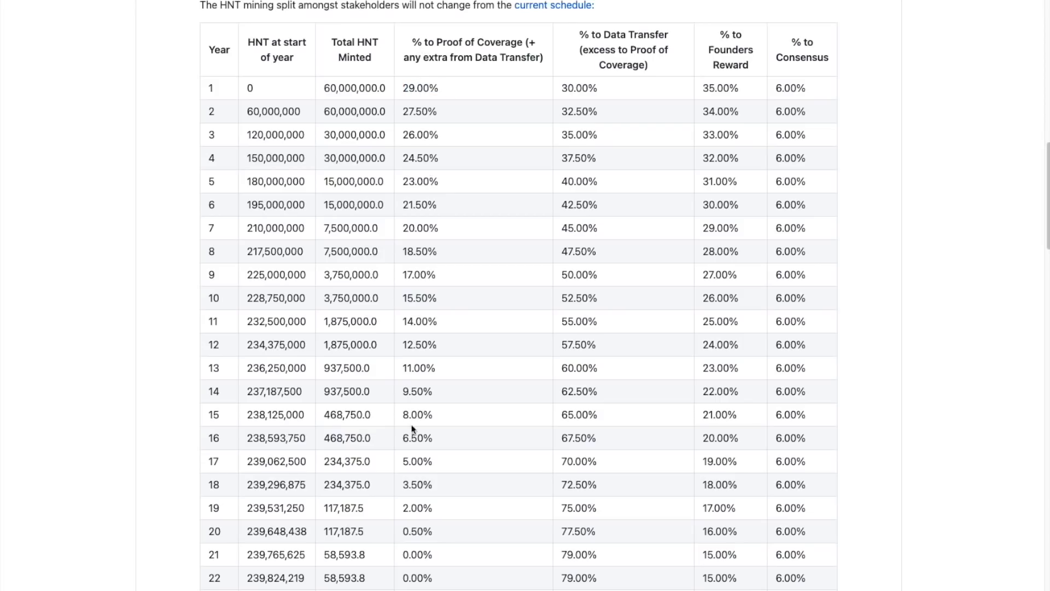
mouse_move(431, 76)
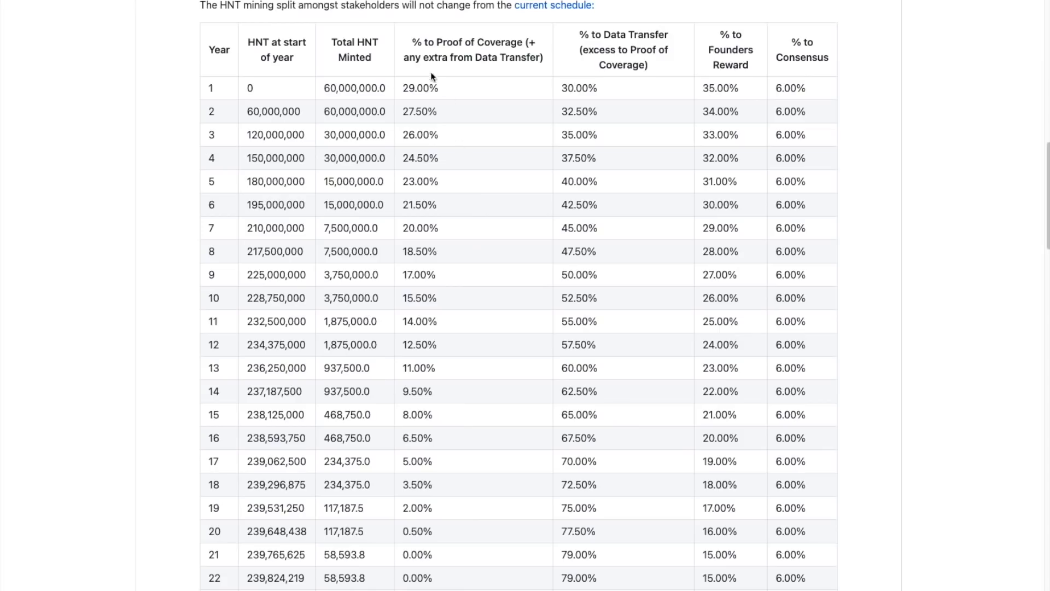
mouse_move(404, 98)
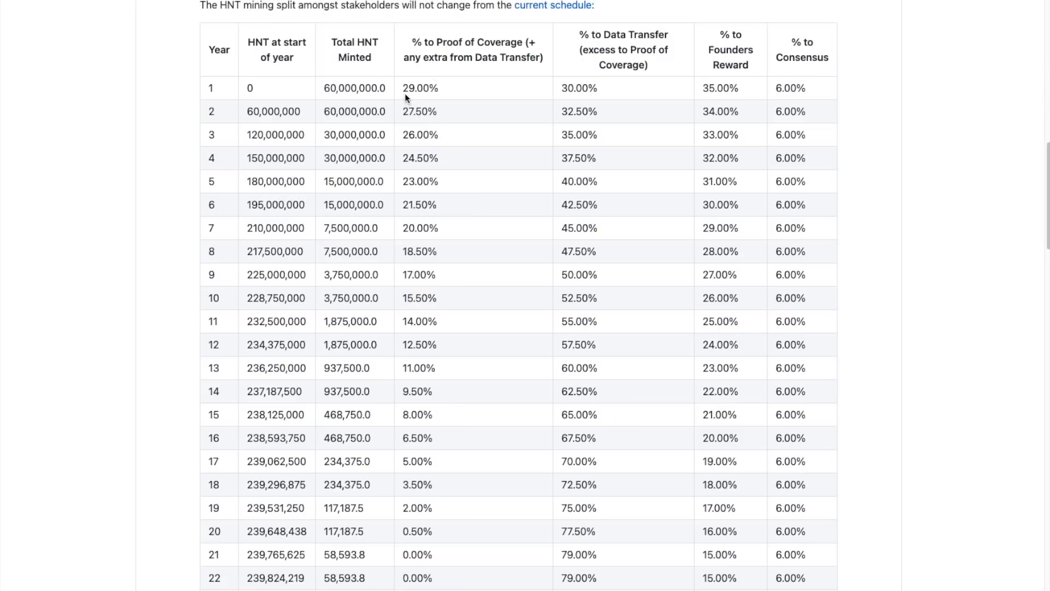
mouse_move(440, 96)
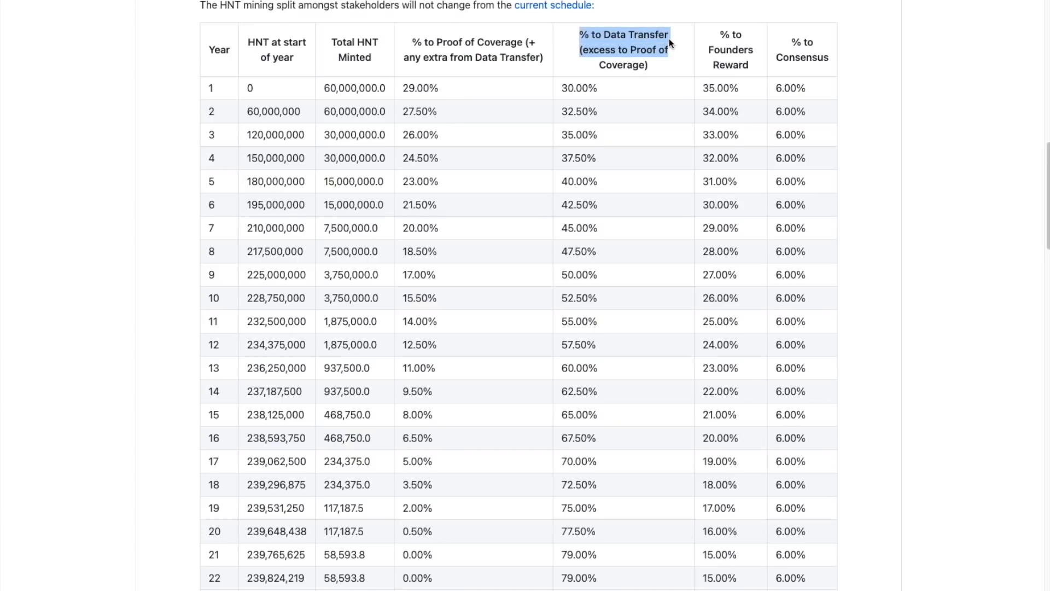
left_click(600, 79)
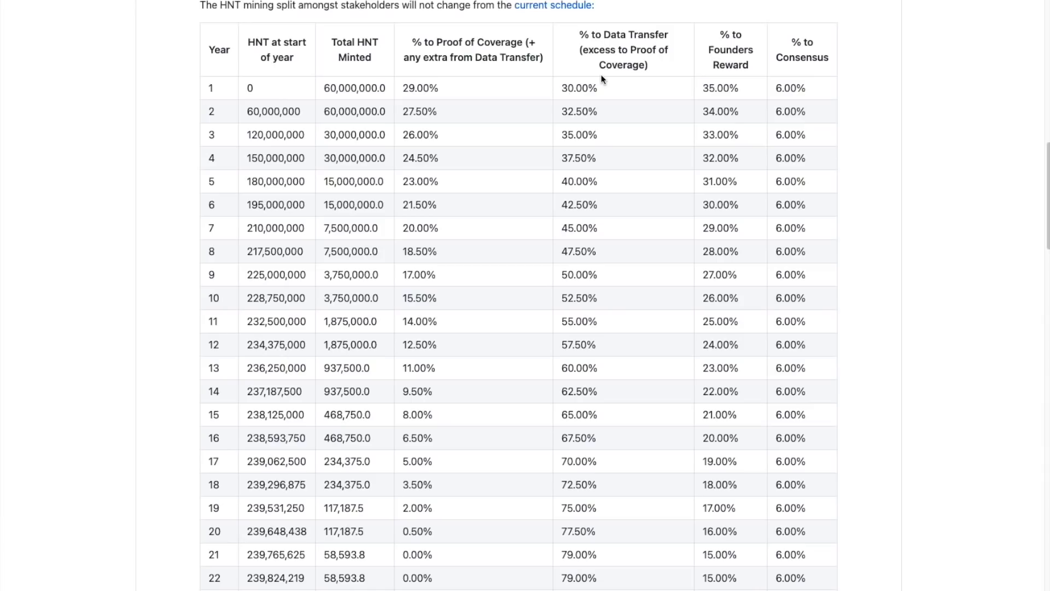
mouse_move(596, 100)
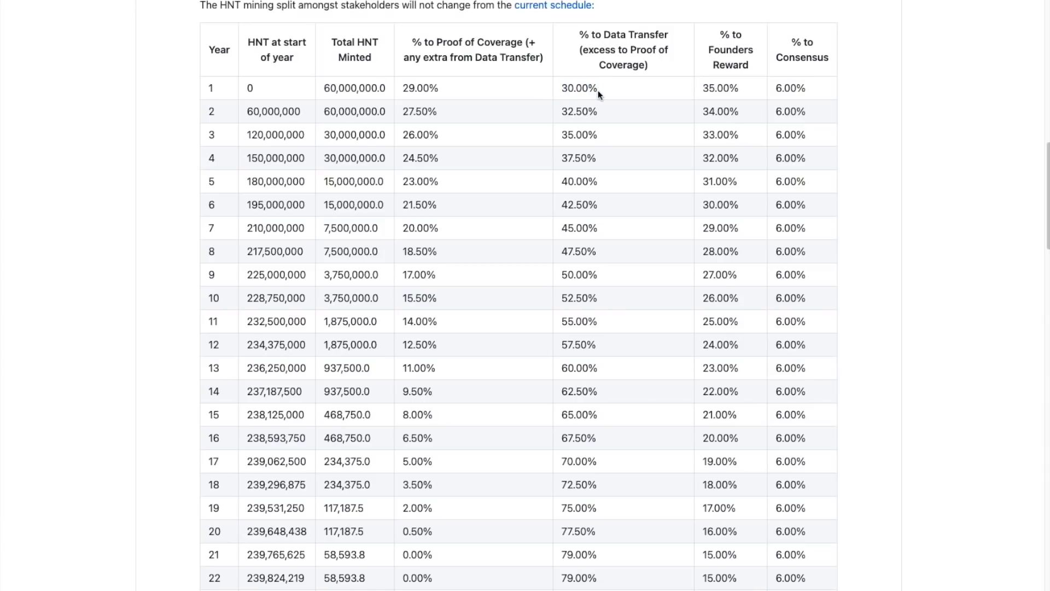
mouse_move(620, 184)
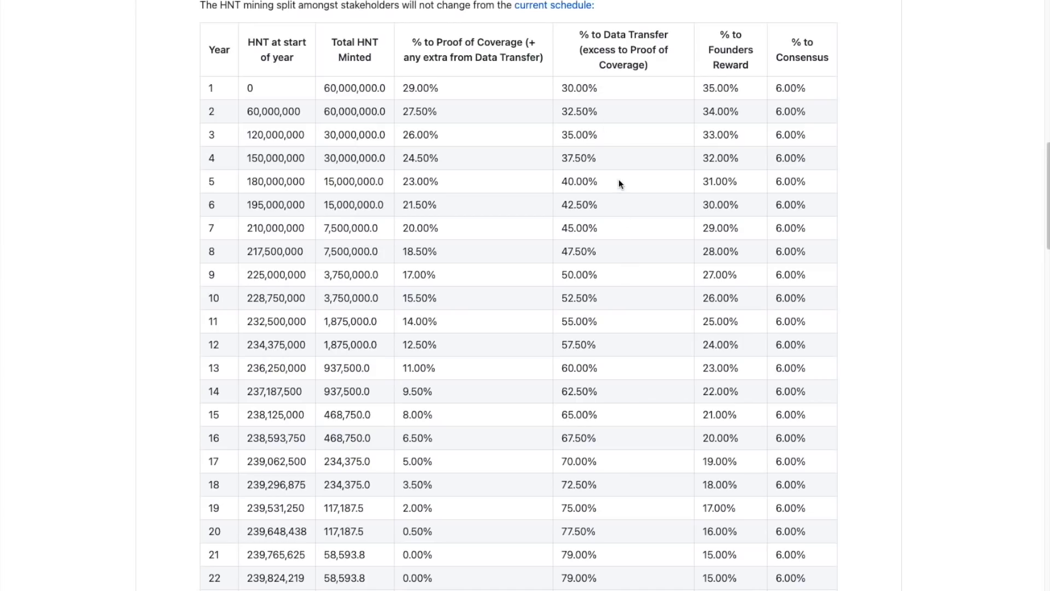
mouse_move(624, 517)
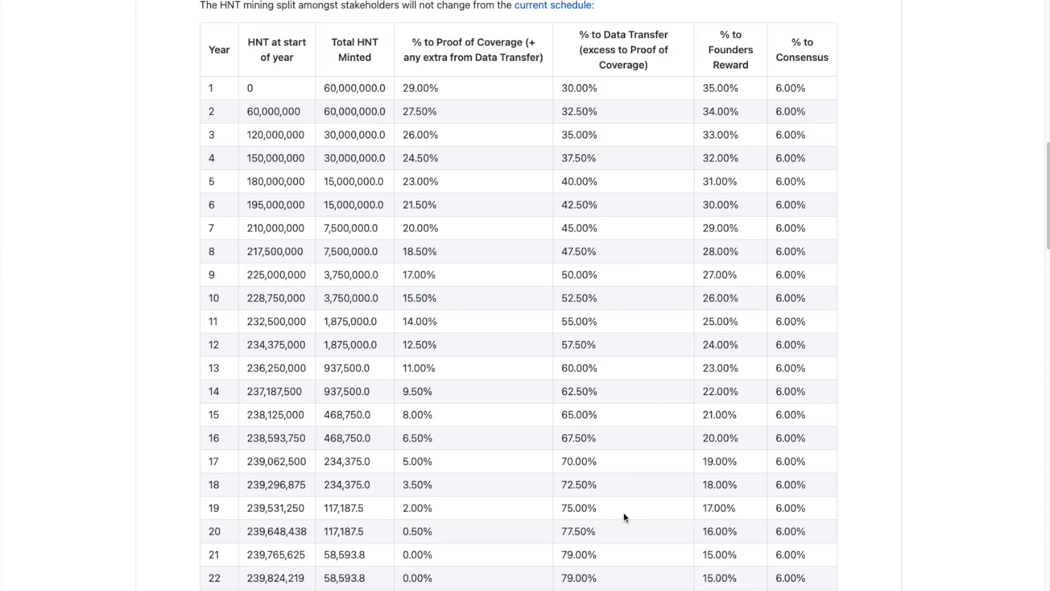
scroll("down", 3)
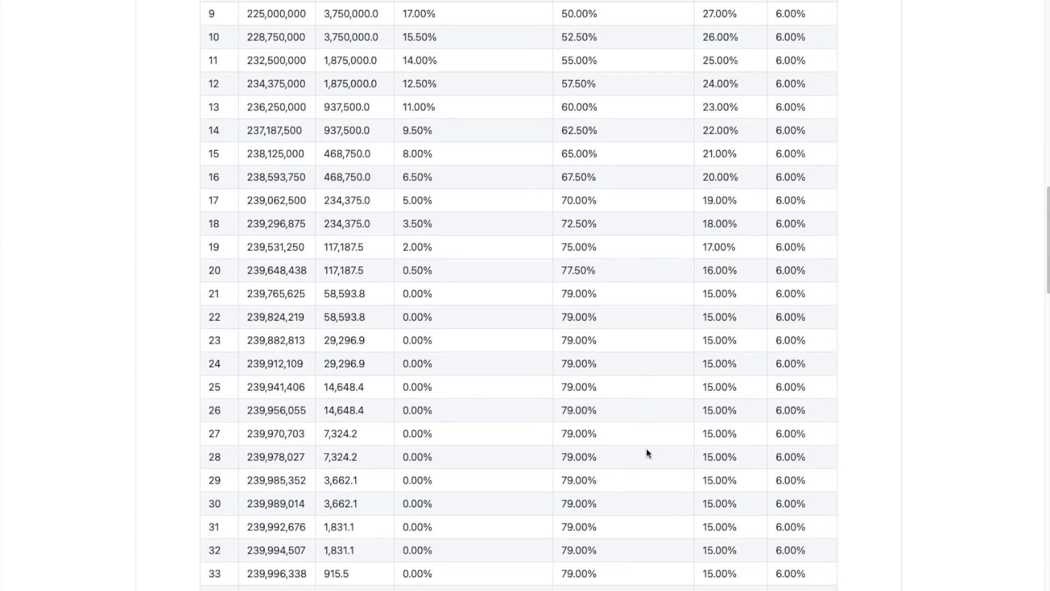
scroll("down", 3)
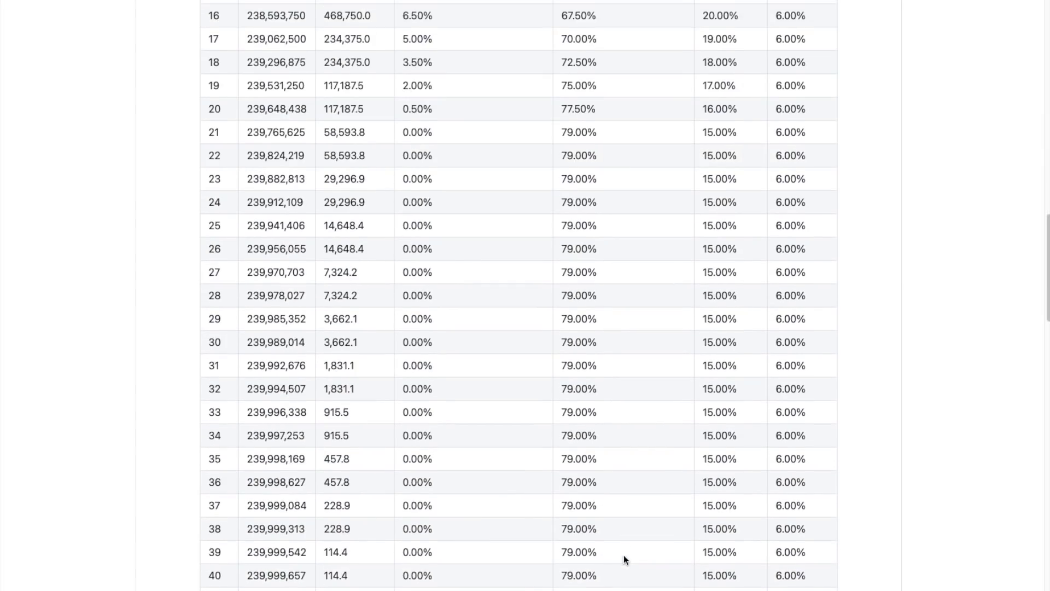
scroll("up", 3)
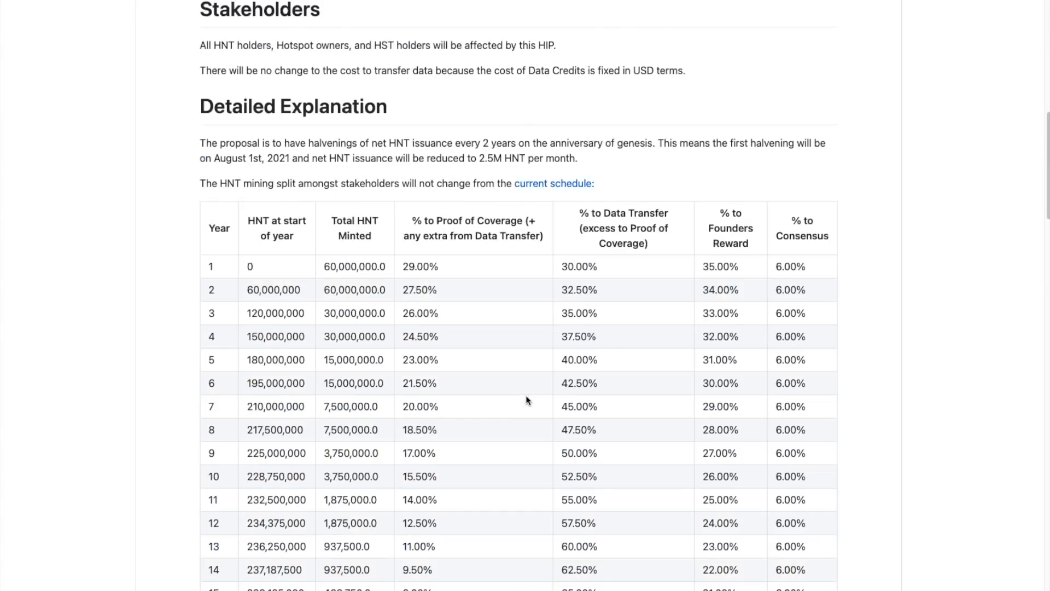
scroll("down", 3)
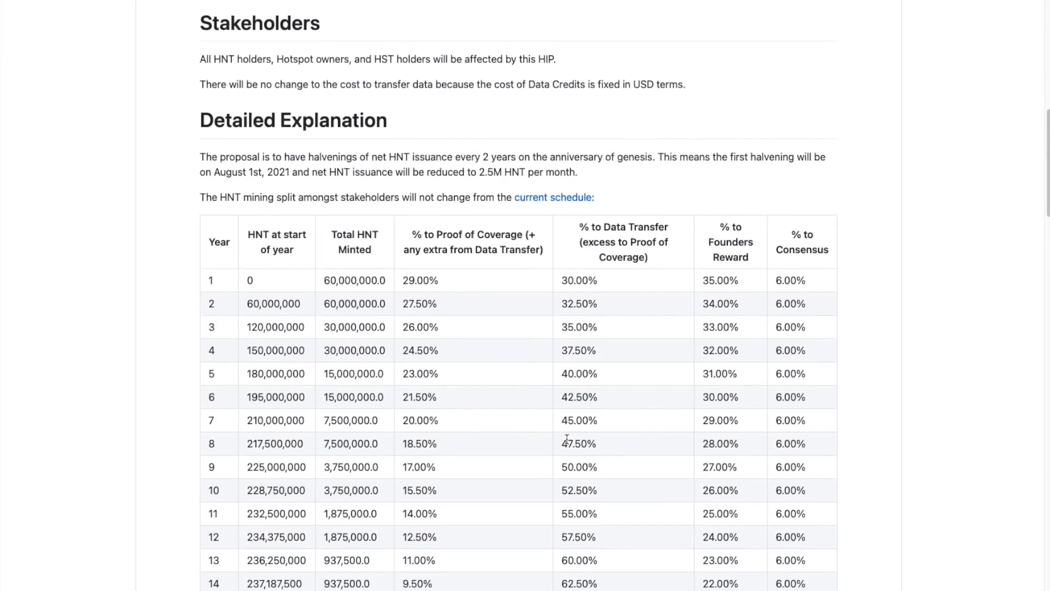
scroll("down", 3)
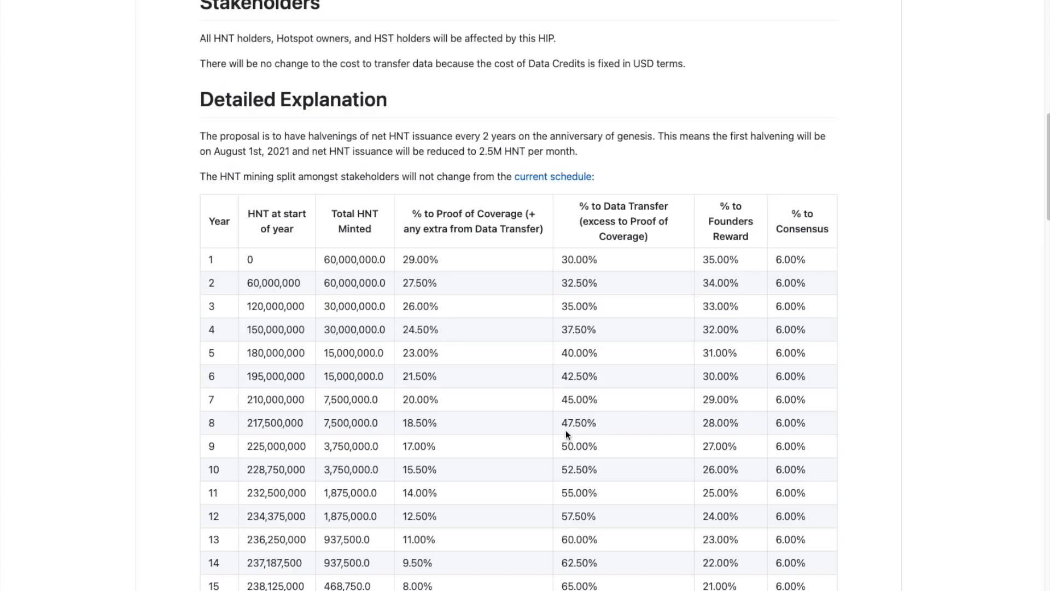
scroll("down", 3)
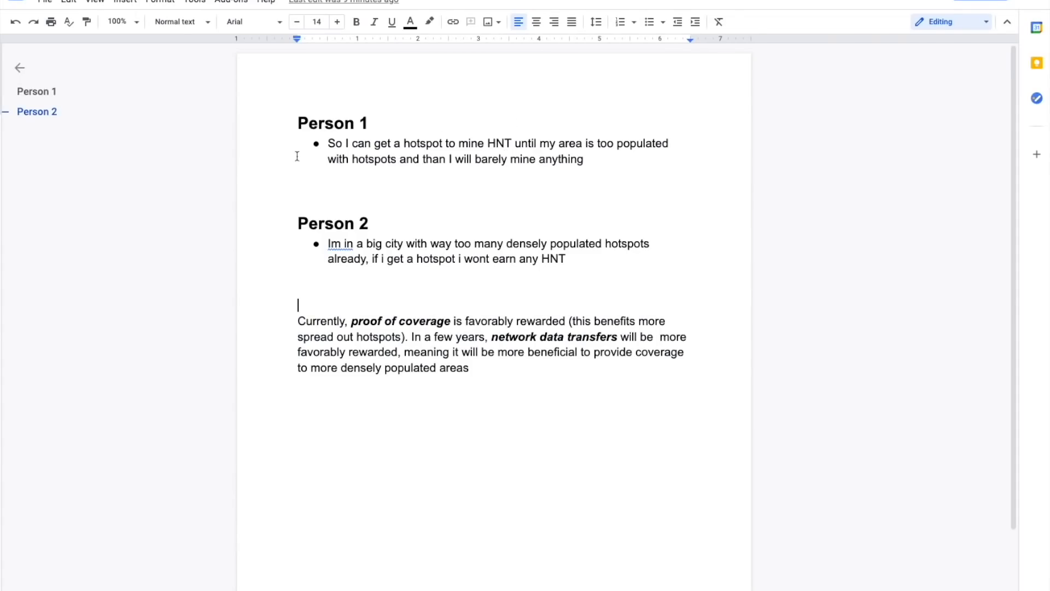
Enclose the Person 1 and Person 2 bullet statements in quotation marks.
left_click(302, 191)
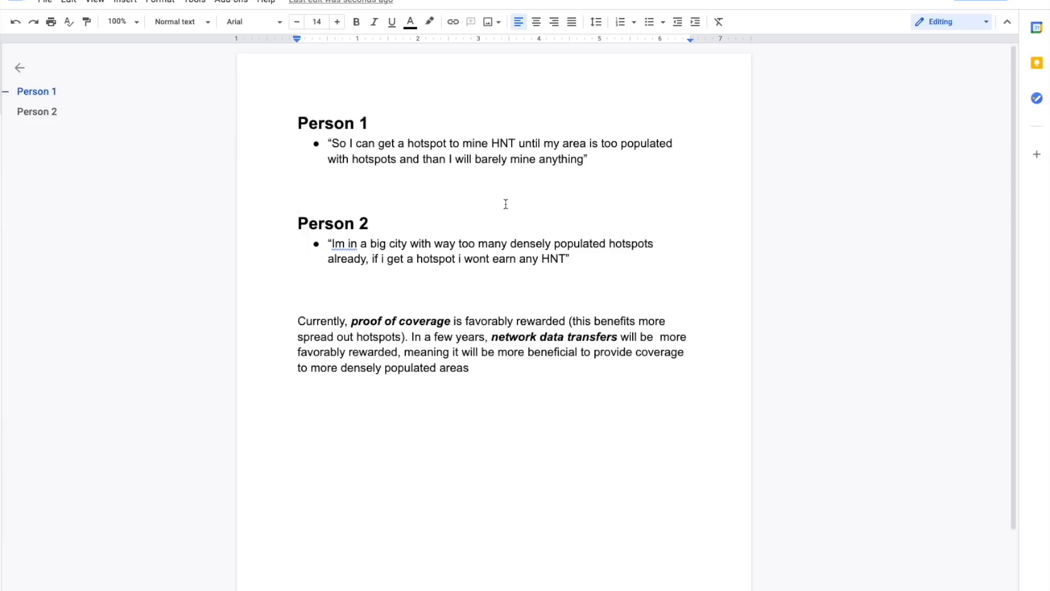
mouse_move(320, 216)
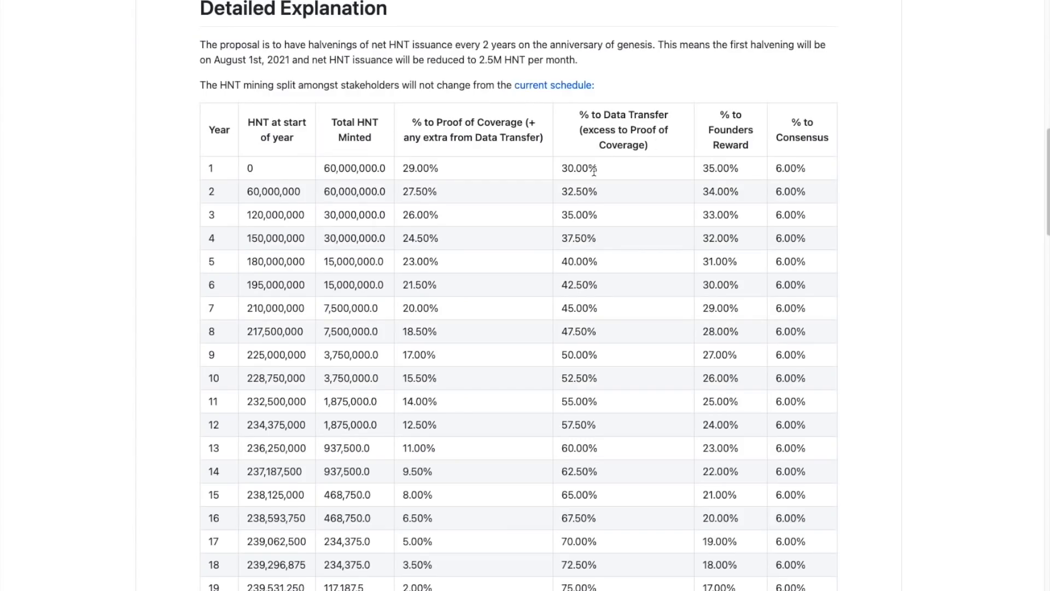
double_click(576, 168)
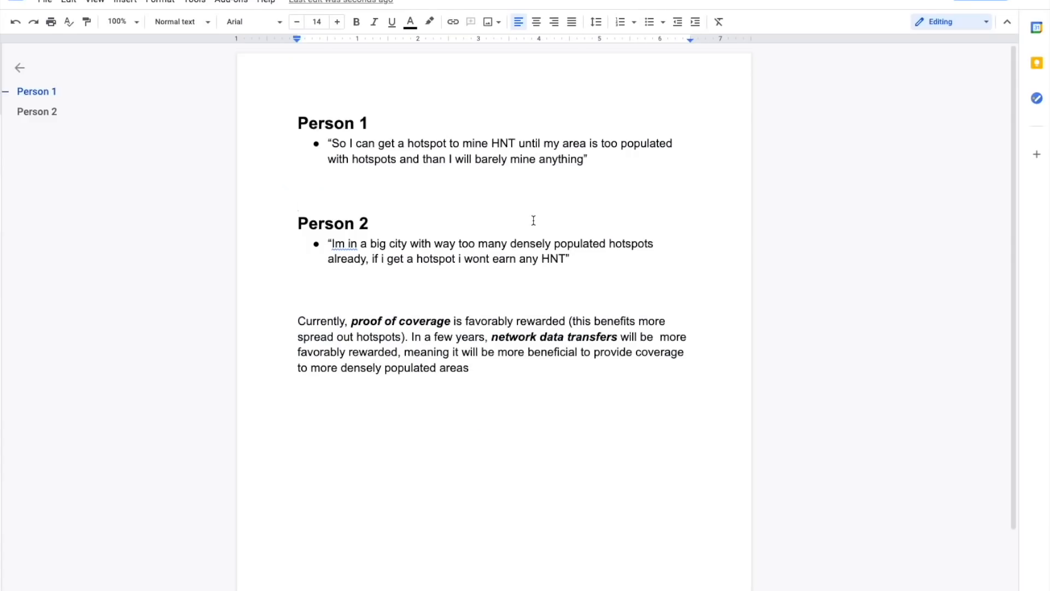
Delete a selected phrase in the notes, then switch to the GitHub HIP 20 mining-split table.
left_click_drag(298, 321, 396, 329)
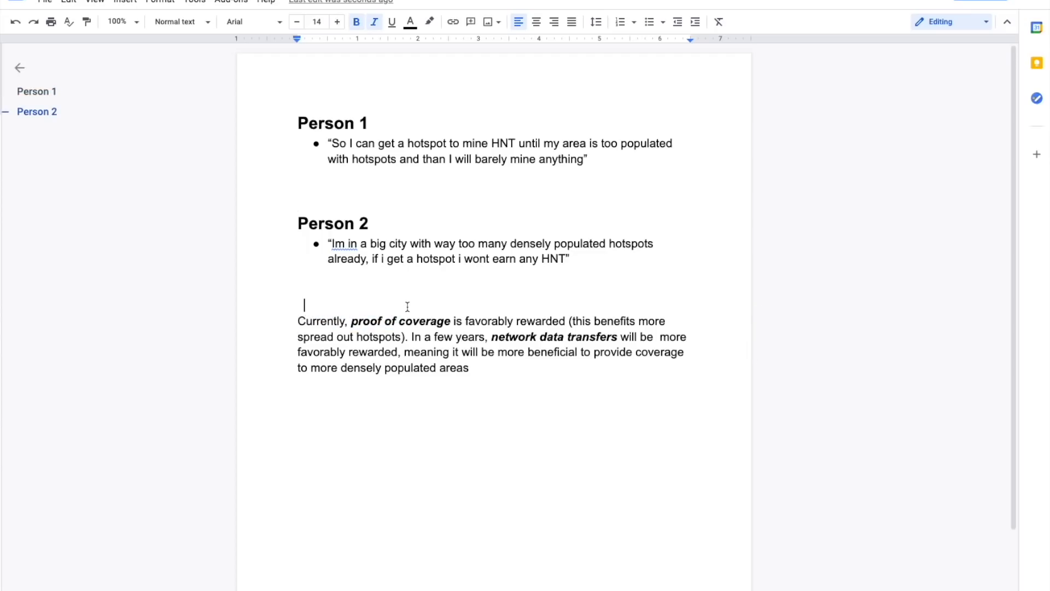
key("backspace")
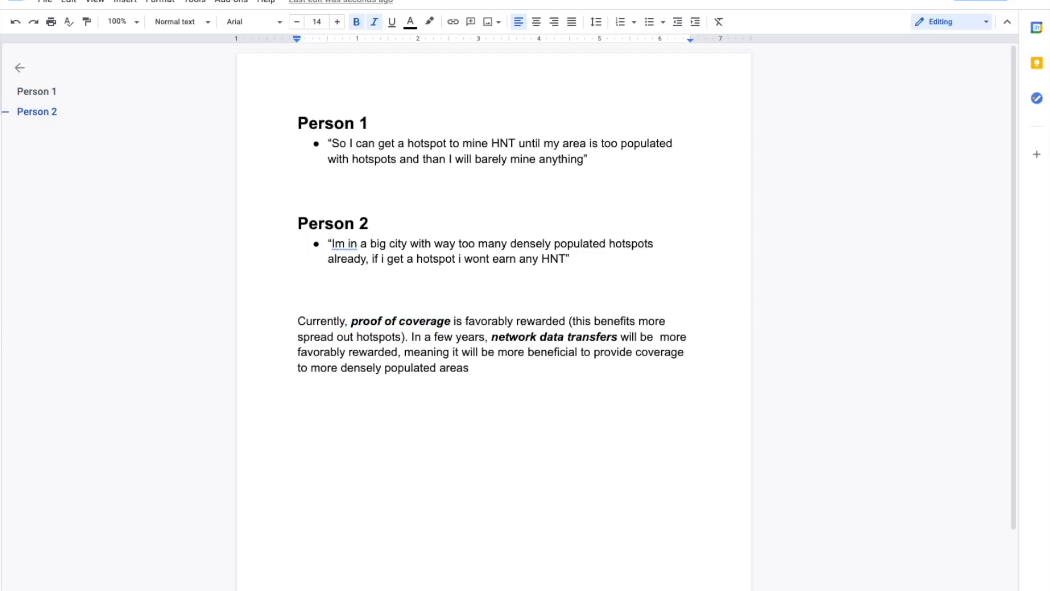
left_click(453, 320)
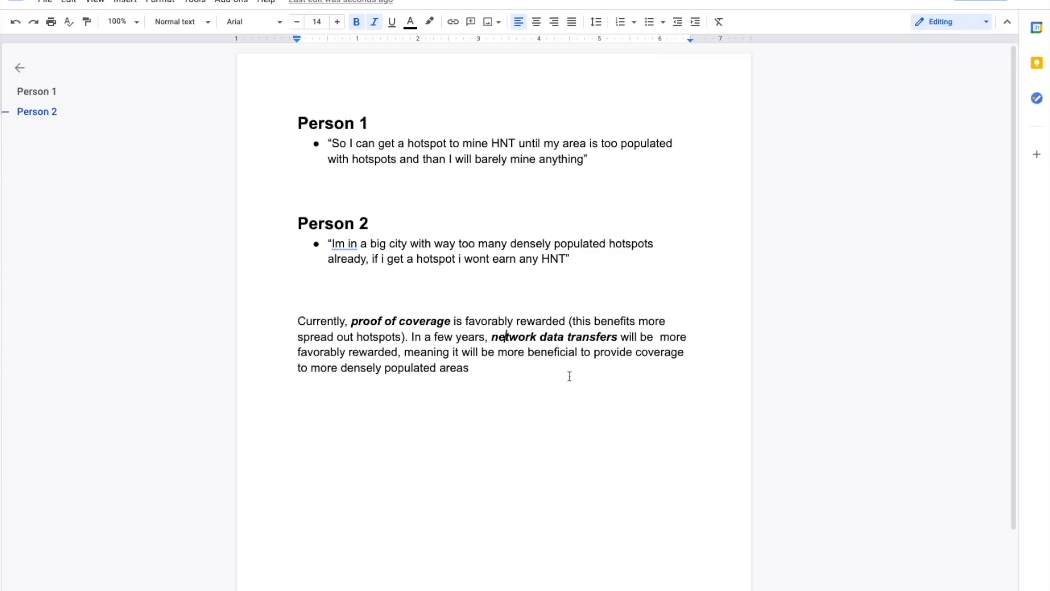
left_click(470, 367)
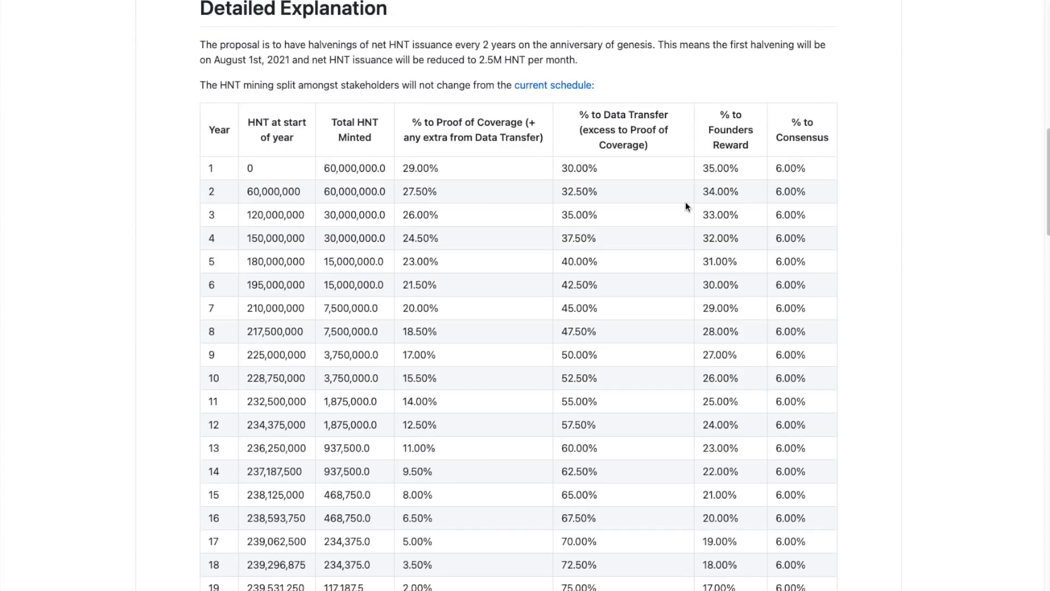
mouse_move(640, 227)
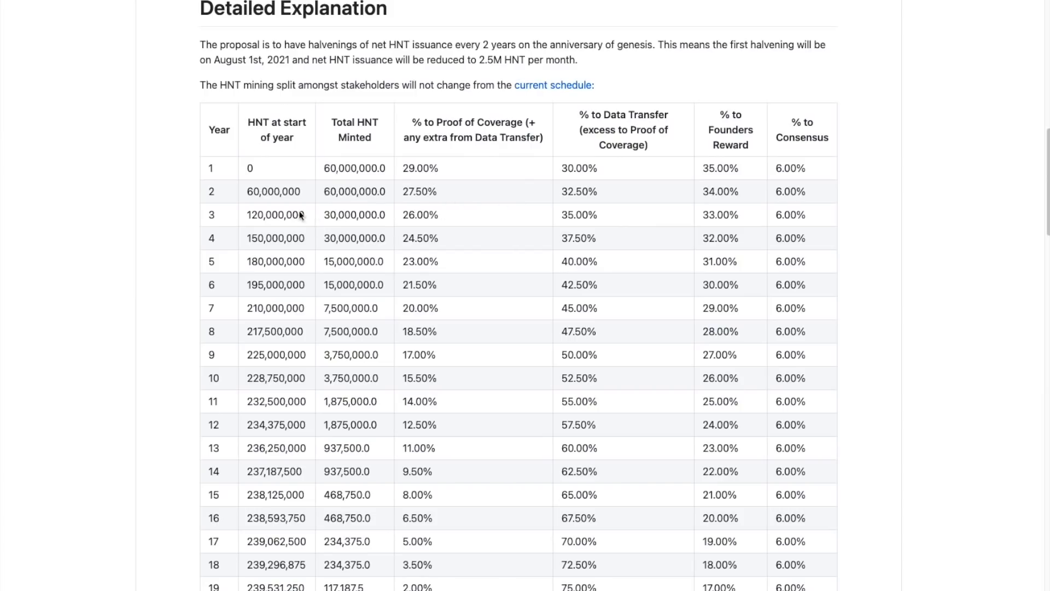
mouse_move(225, 405)
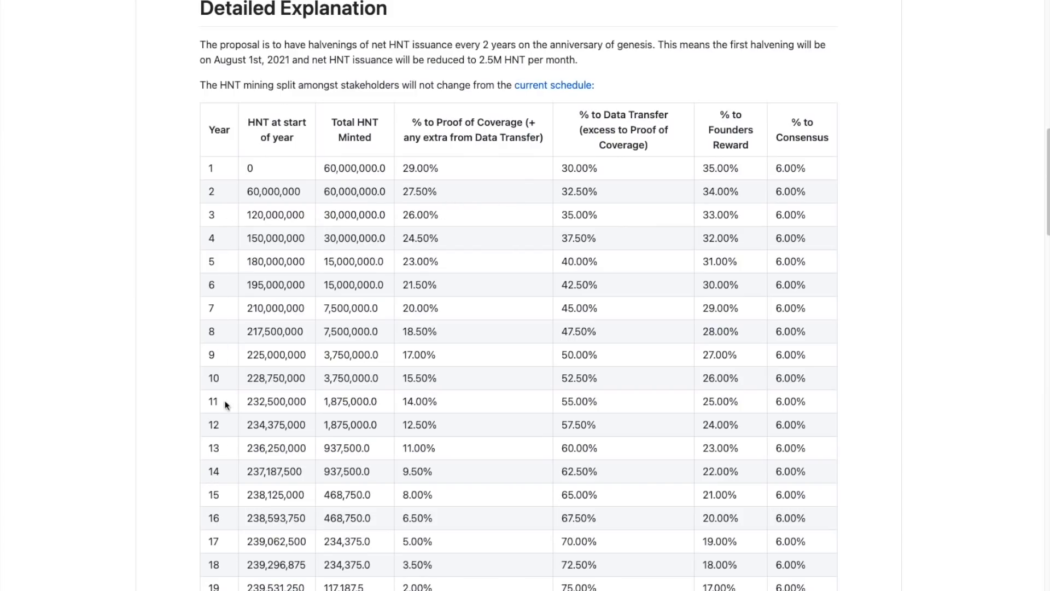
mouse_move(401, 129)
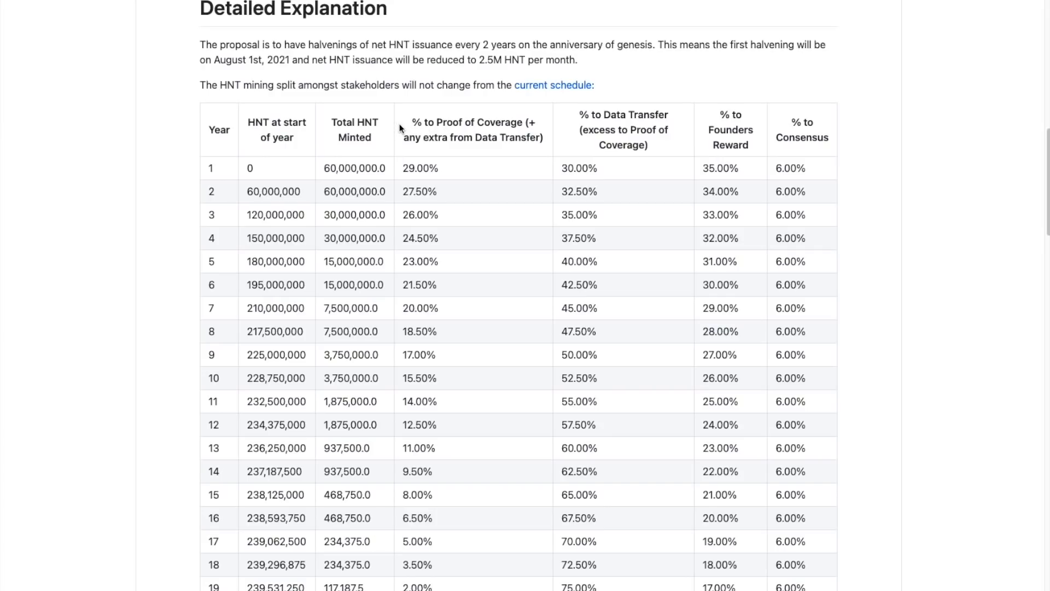
Select text in the HIP 20 mining-split table while it stays on screen.
left_click_drag(436, 122, 516, 121)
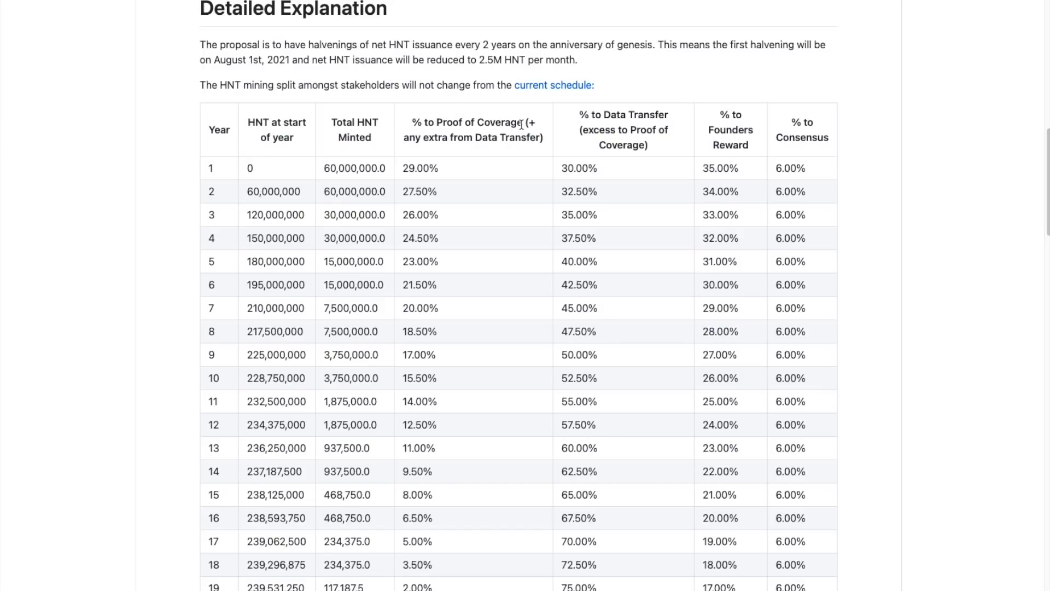
mouse_move(521, 125)
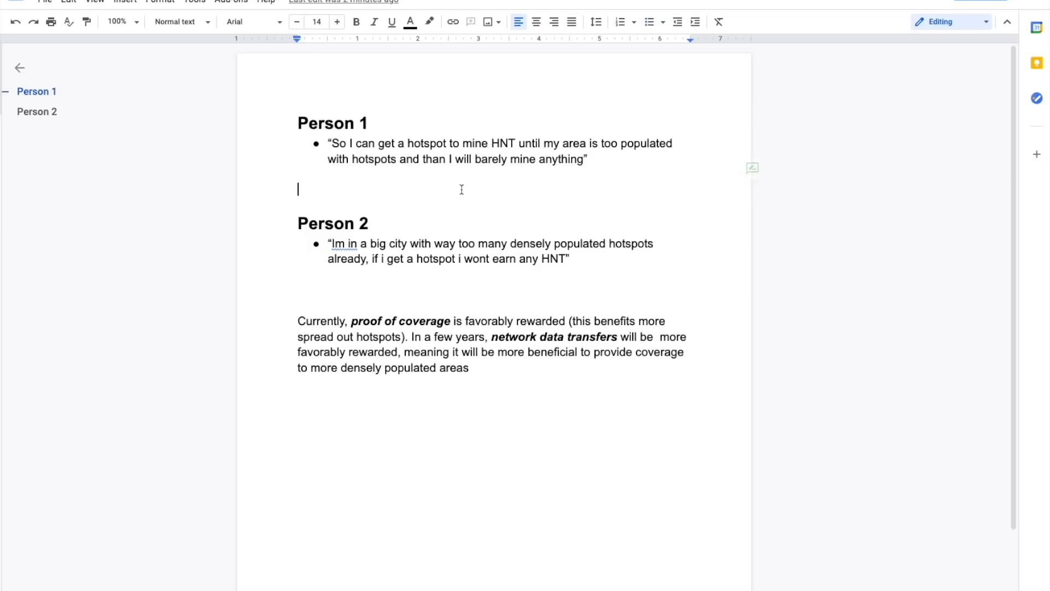
Return to the Google Docs notes with both quoted statements intact.
left_click(300, 189)
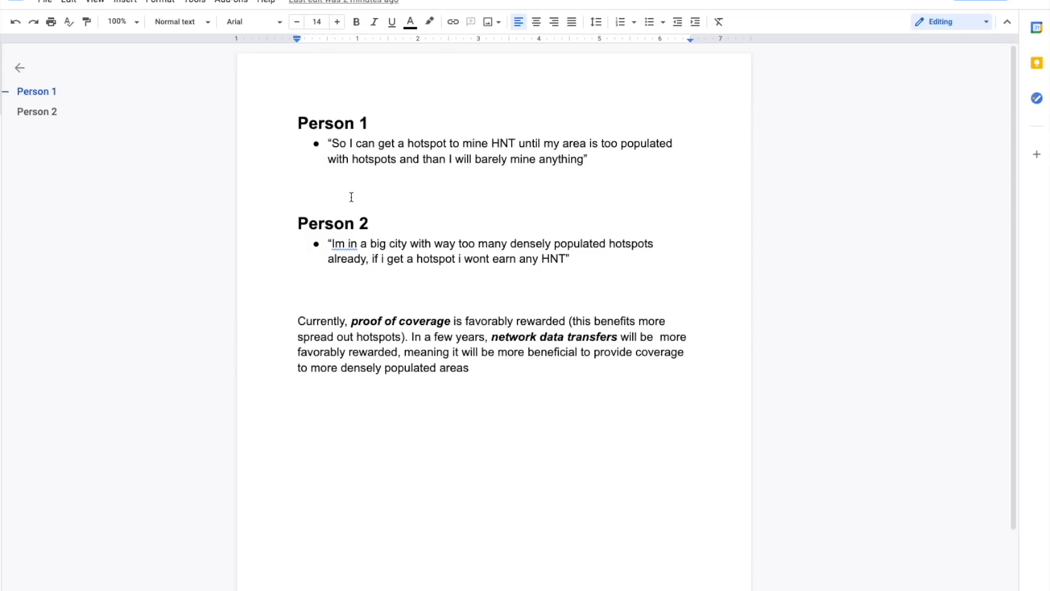
mouse_move(548, 184)
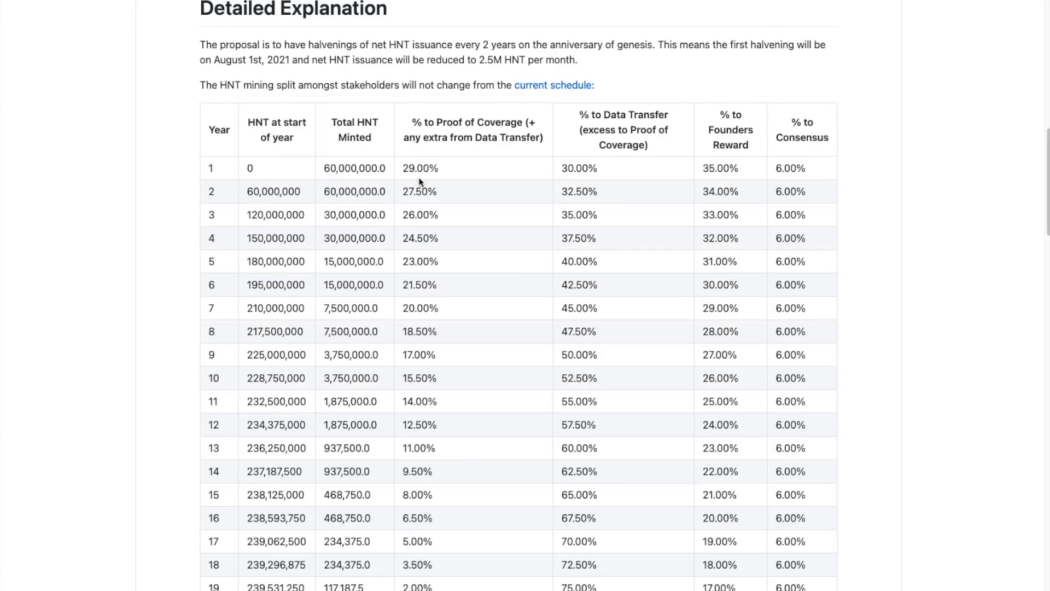
mouse_move(779, 16)
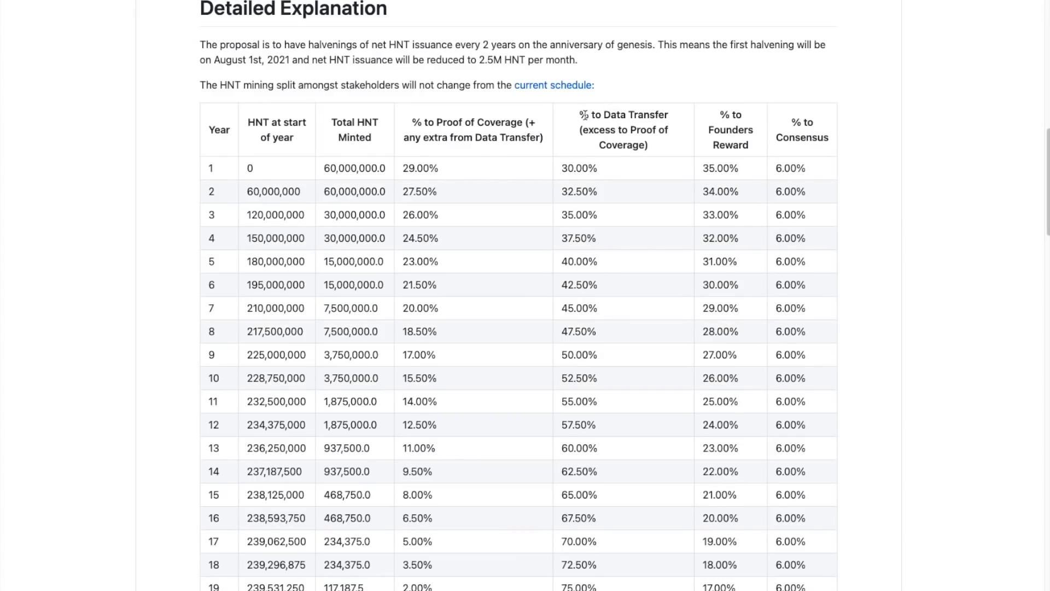
mouse_move(668, 120)
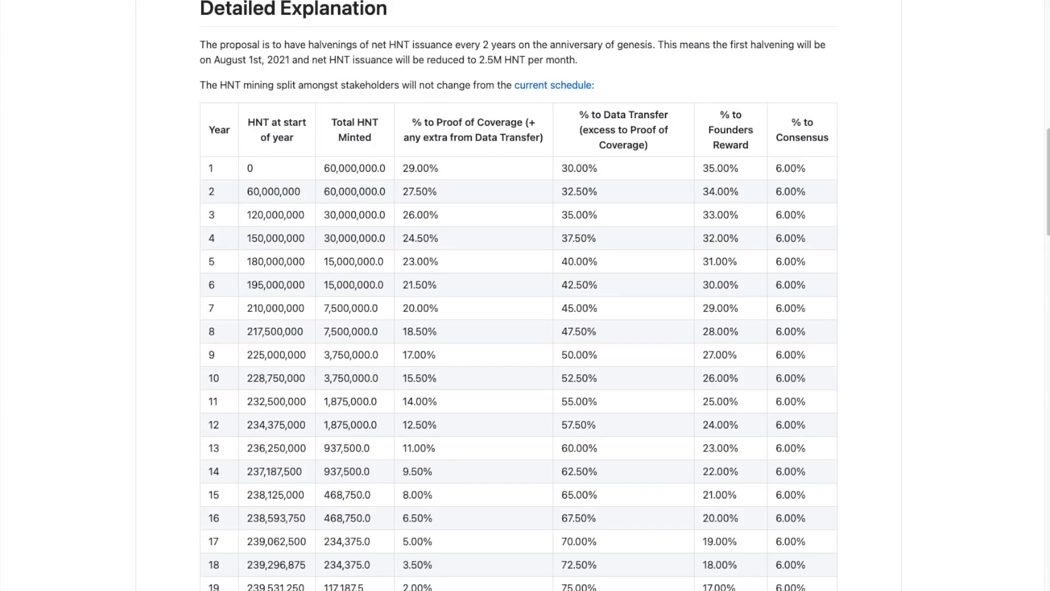
mouse_move(552, 194)
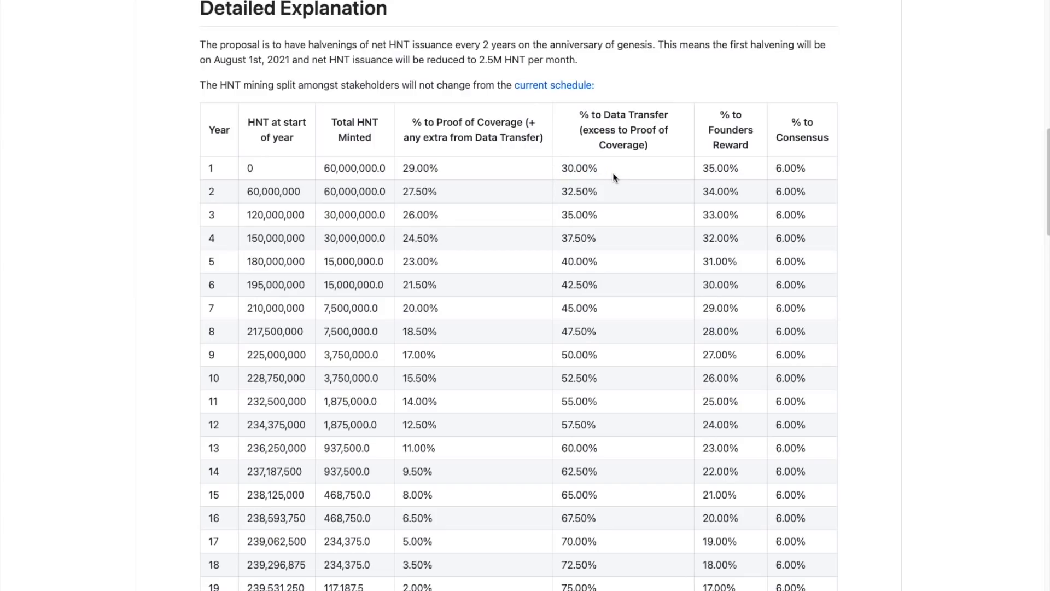
mouse_move(644, 182)
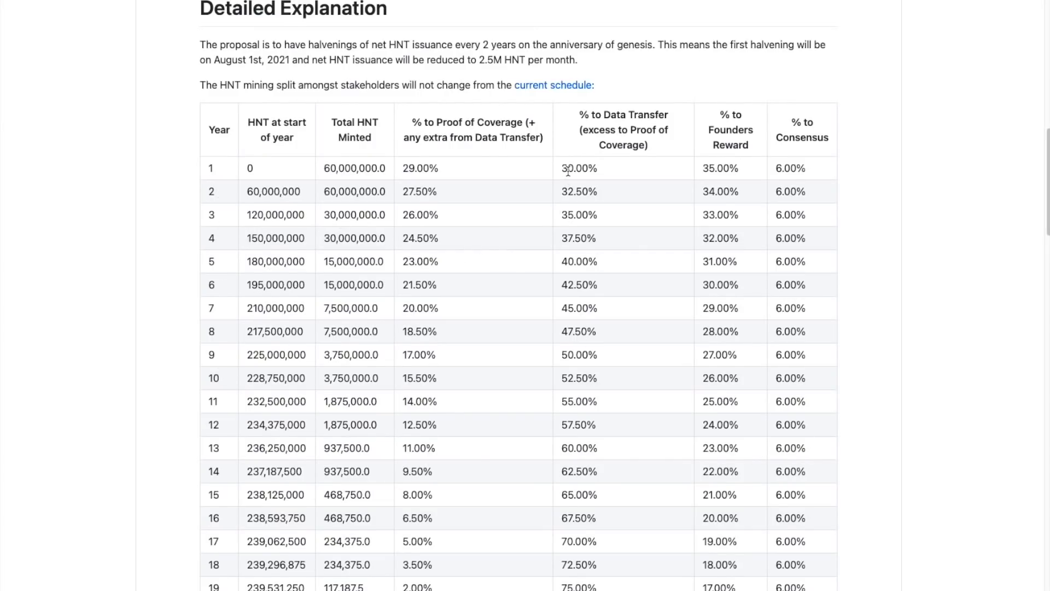
mouse_move(616, 174)
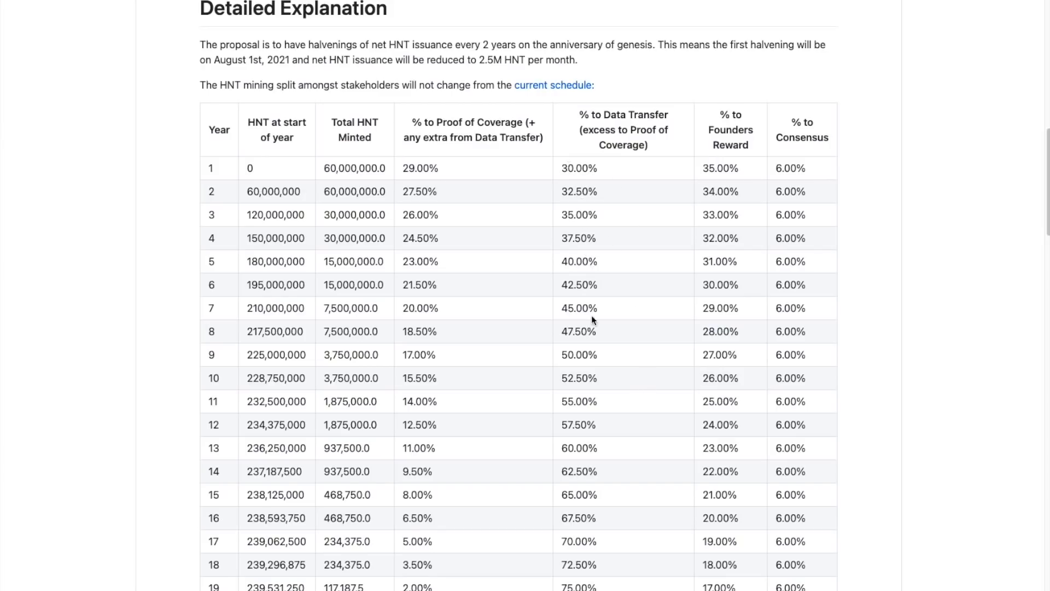
mouse_move(628, 482)
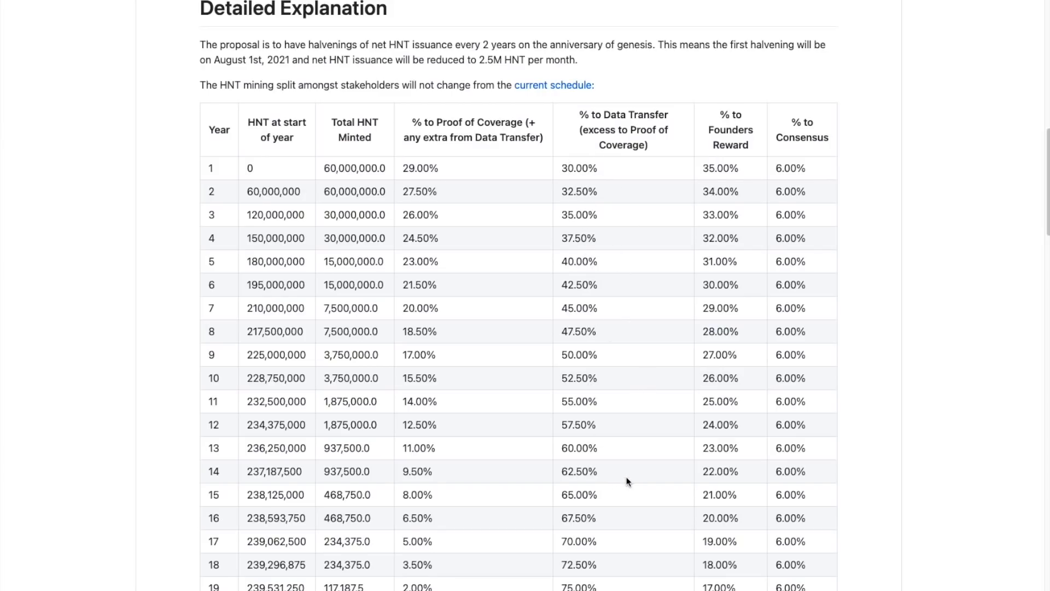
mouse_move(640, 353)
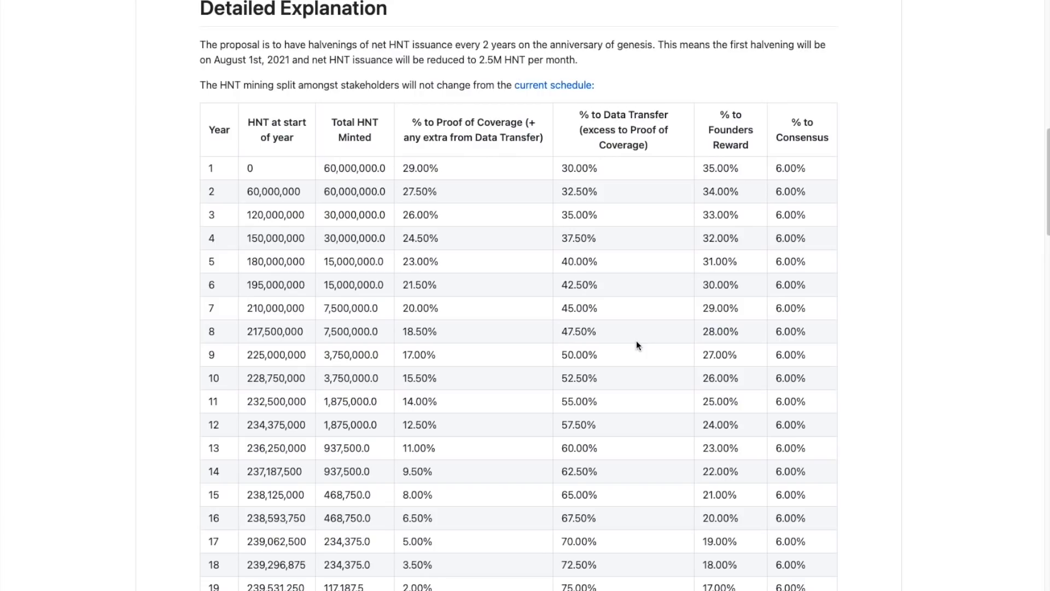
mouse_move(645, 403)
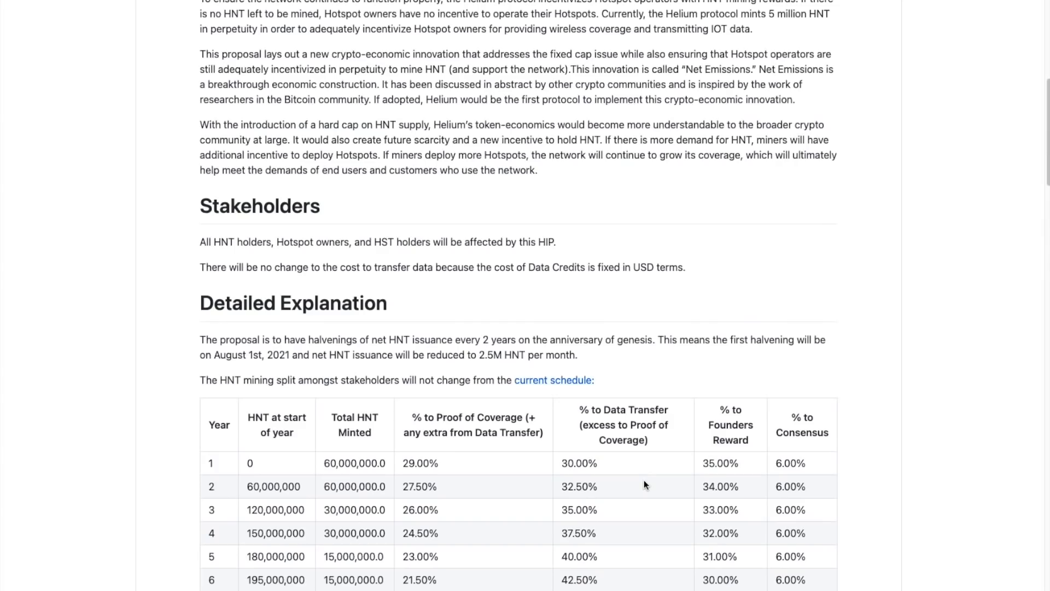
scroll("down", 3)
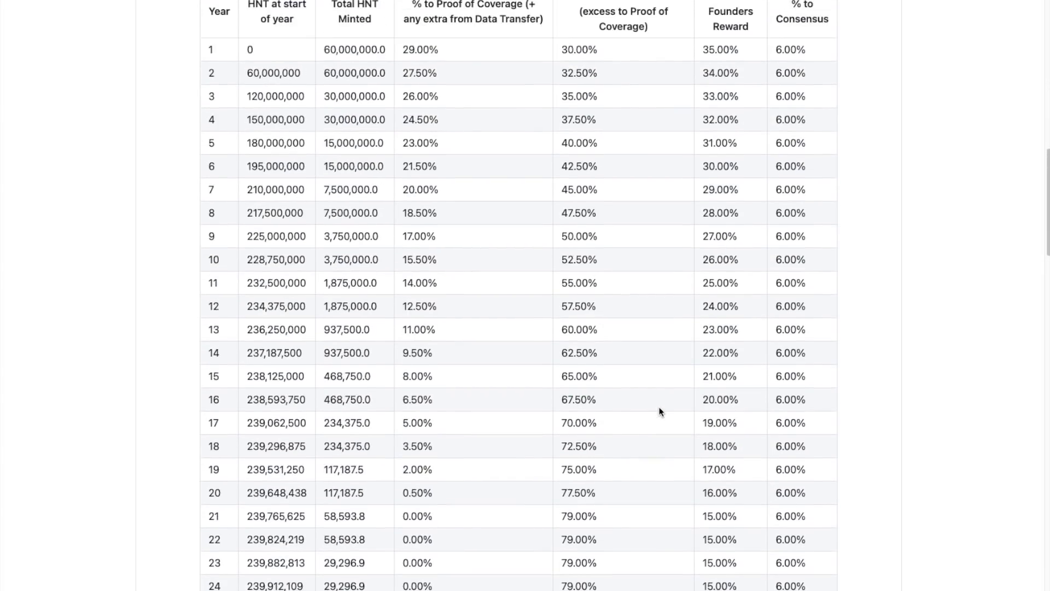
scroll("down", 3)
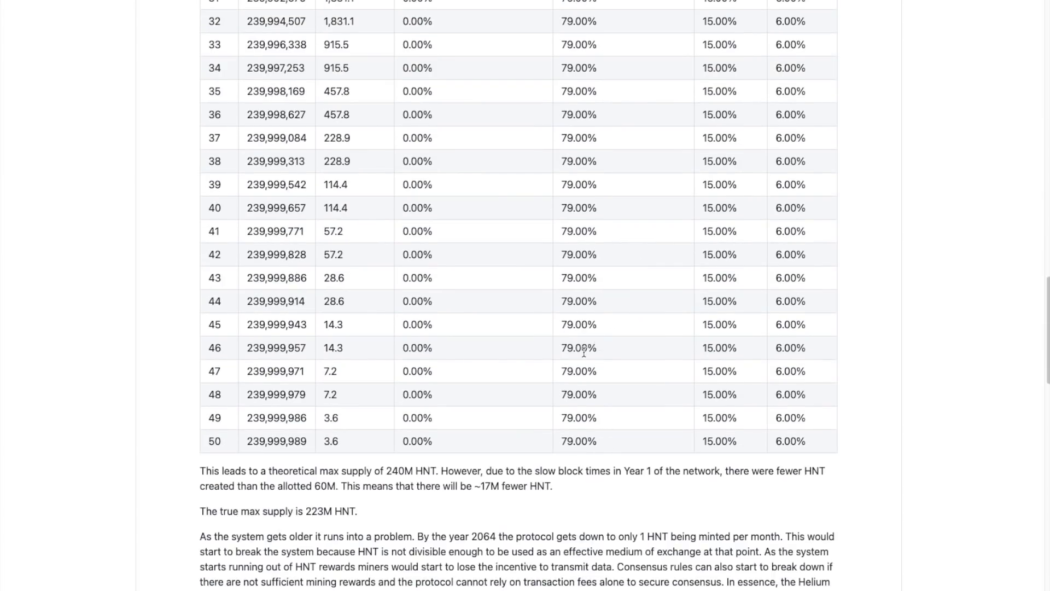
mouse_move(617, 329)
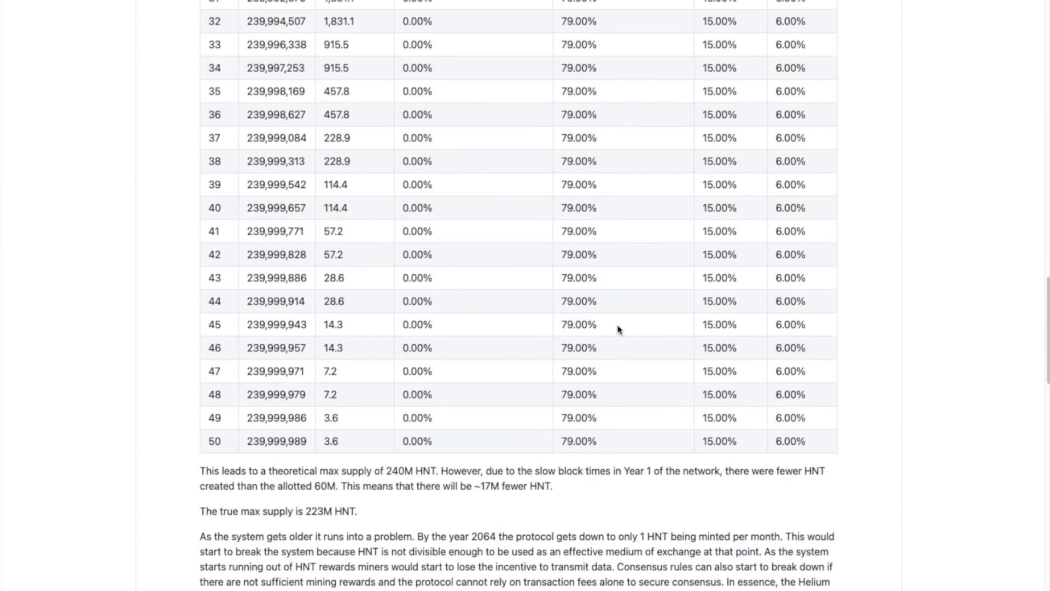
scroll("up", 3)
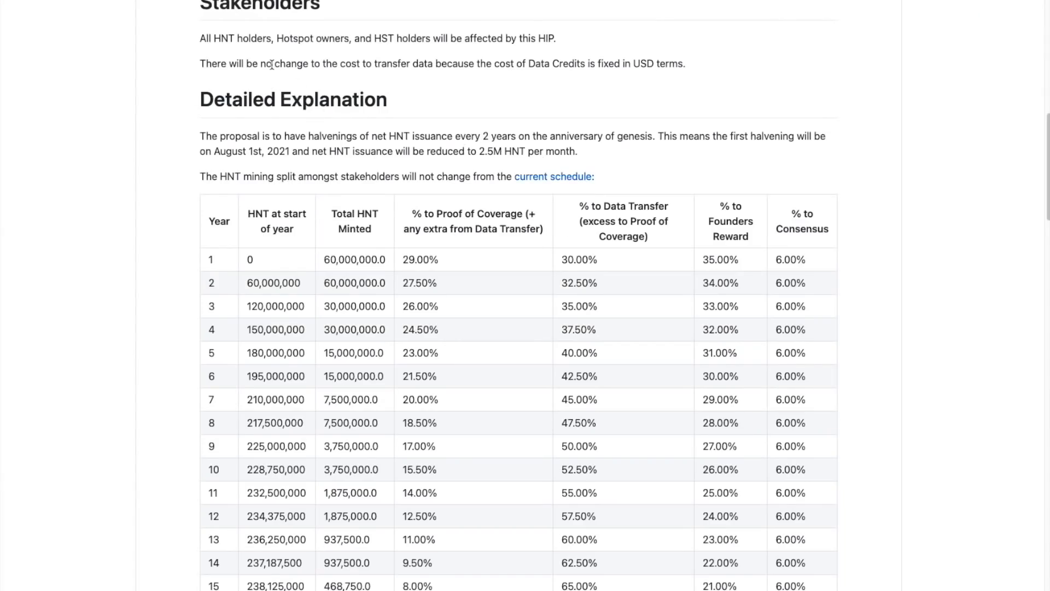
mouse_move(549, 367)
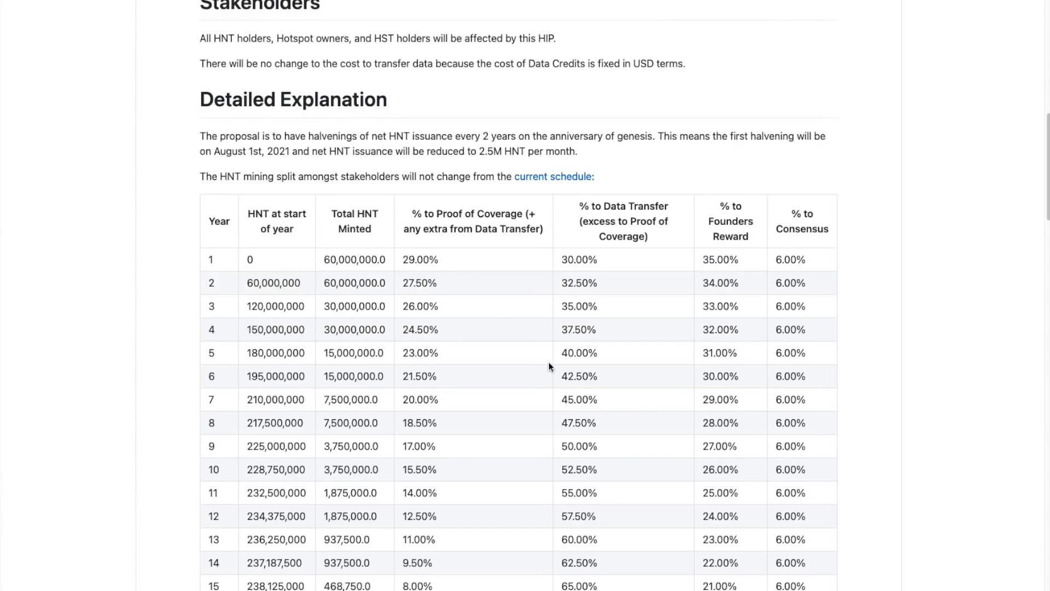
scroll("down", 3)
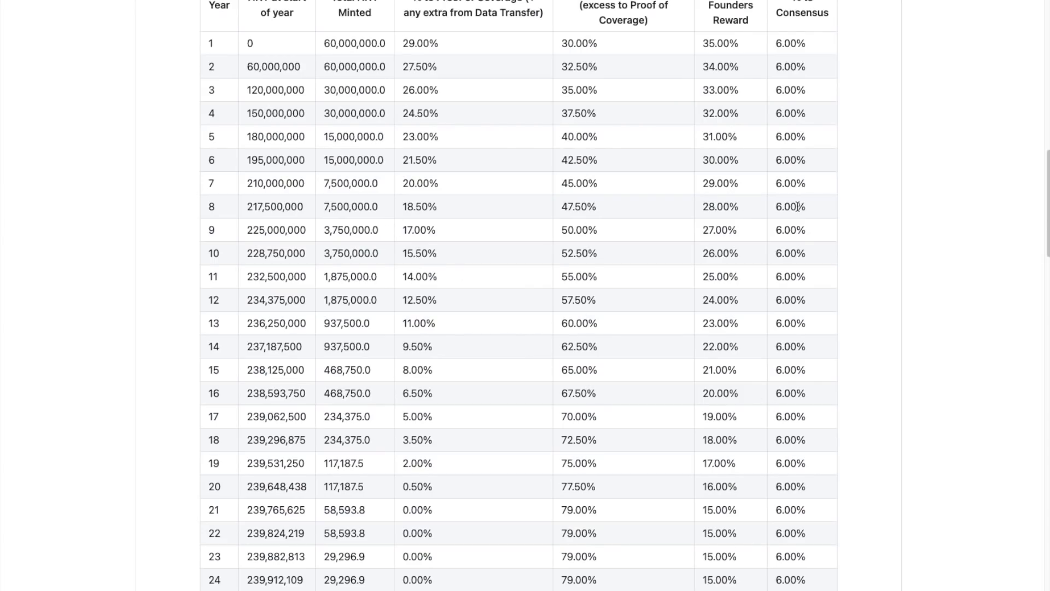
mouse_move(668, 286)
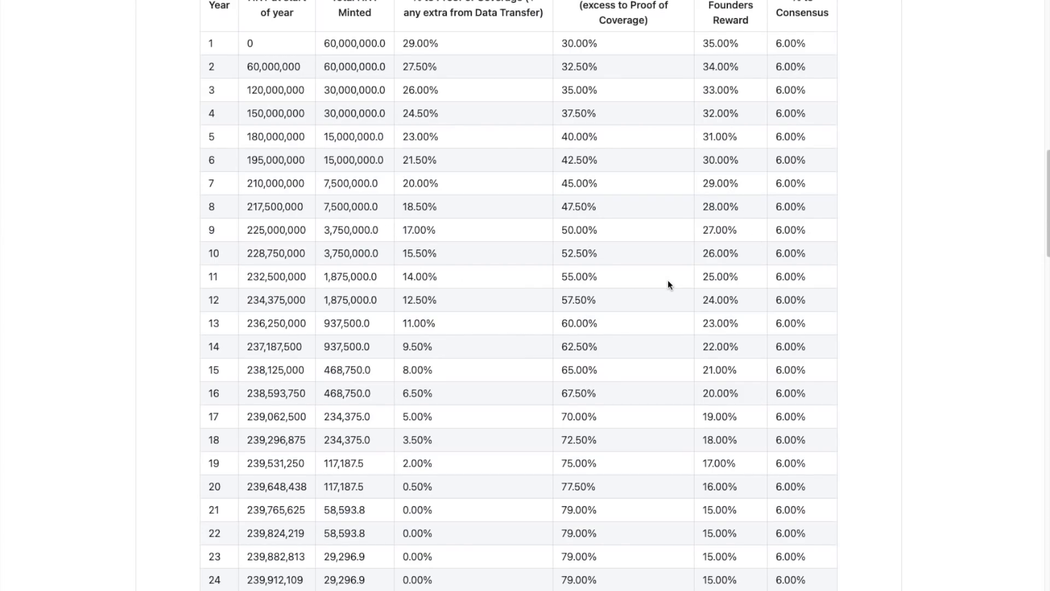